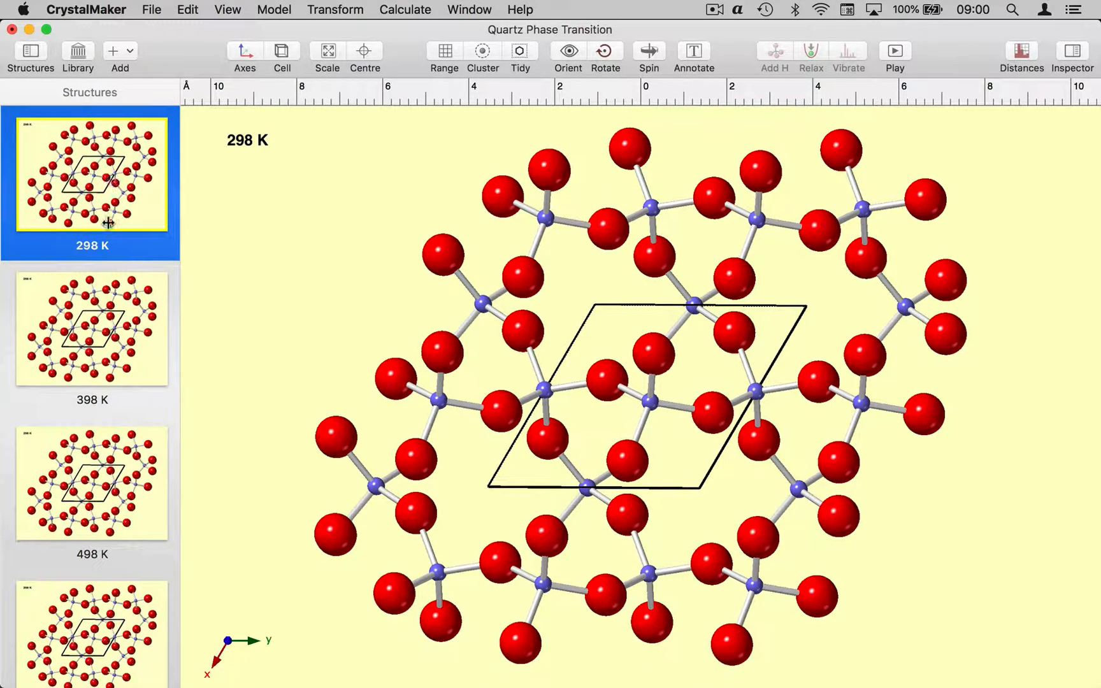
{"action": "mouse_move", "coordinate": [96, 332]}
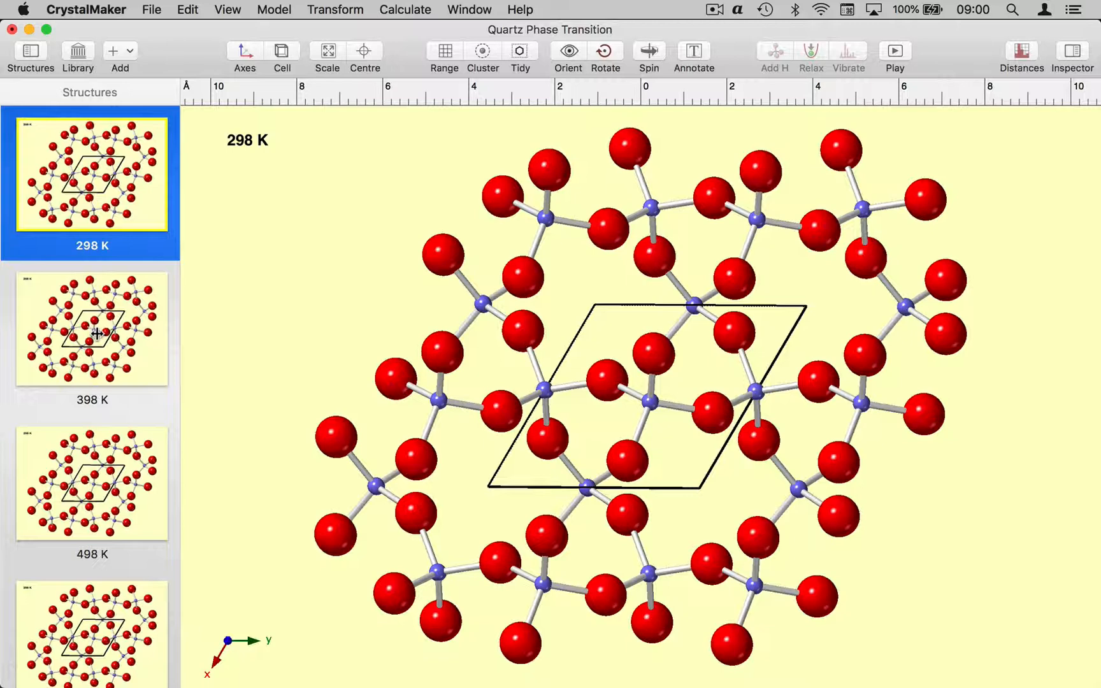
Step: Browse the 398 K, 498 K and 697 K structures, then return to 298 K
{"action": "left_click", "coordinate": [91, 329]}
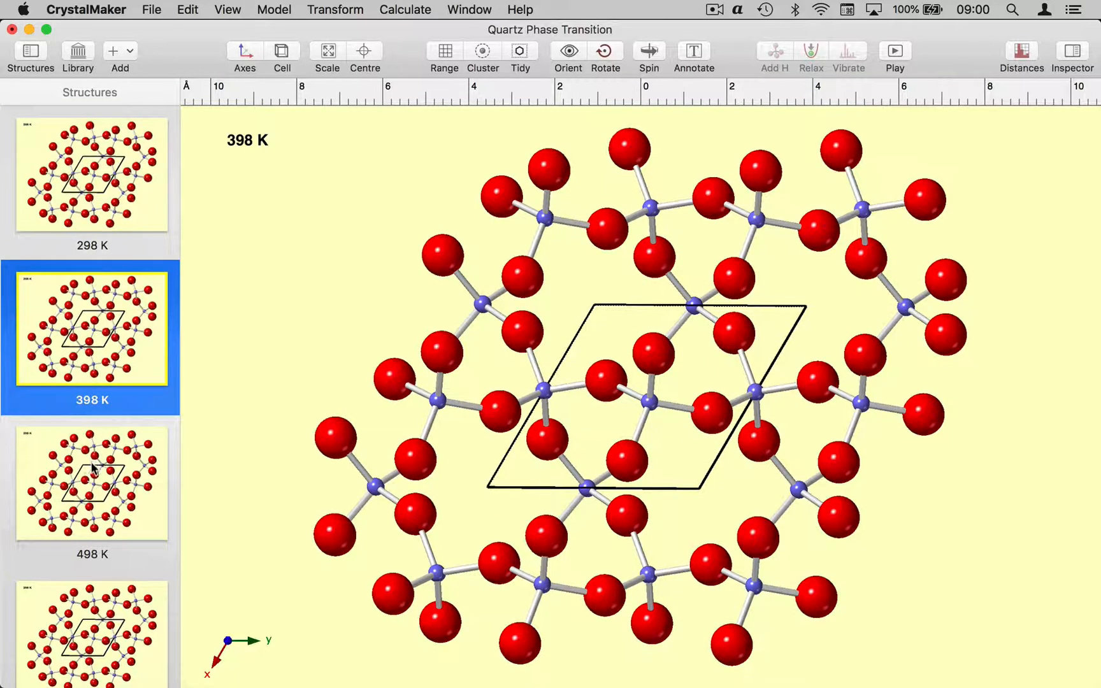
{"action": "left_click", "coordinate": [91, 483]}
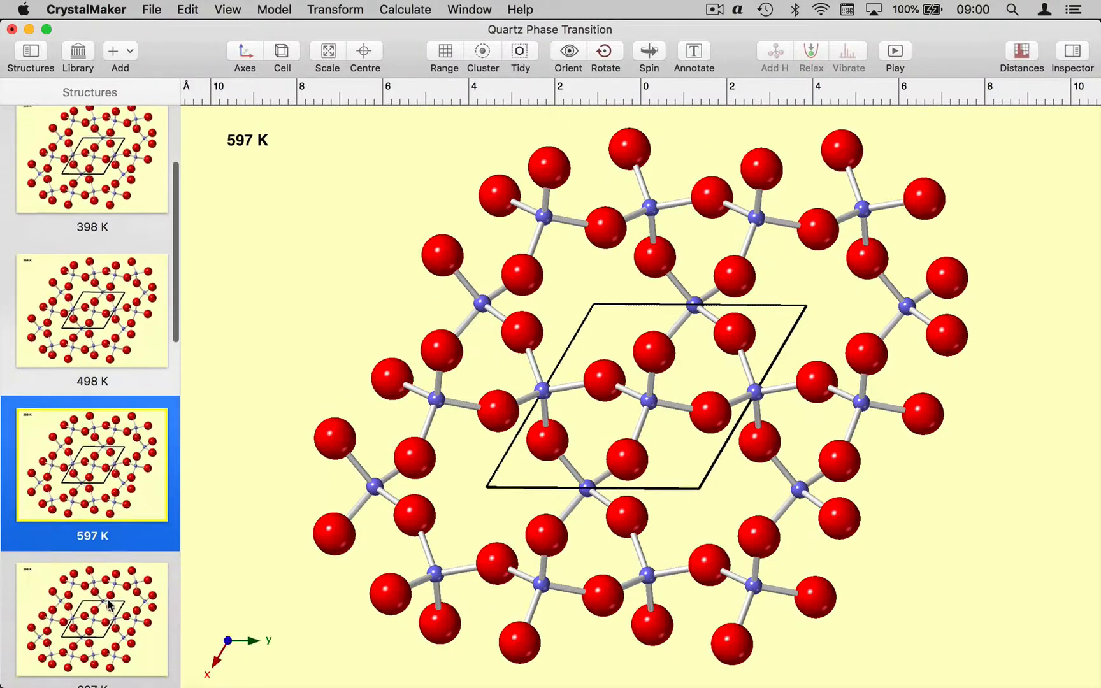
{"action": "scroll", "scroll_direction": "down", "scroll_amount": 3}
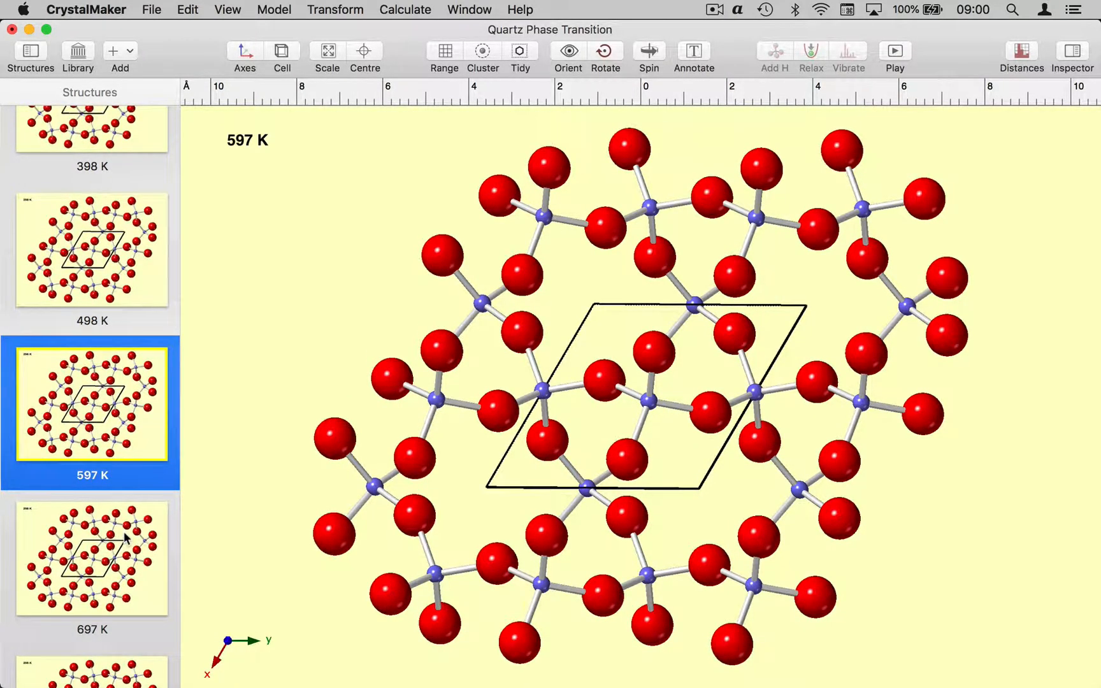
{"action": "left_click", "coordinate": [91, 558]}
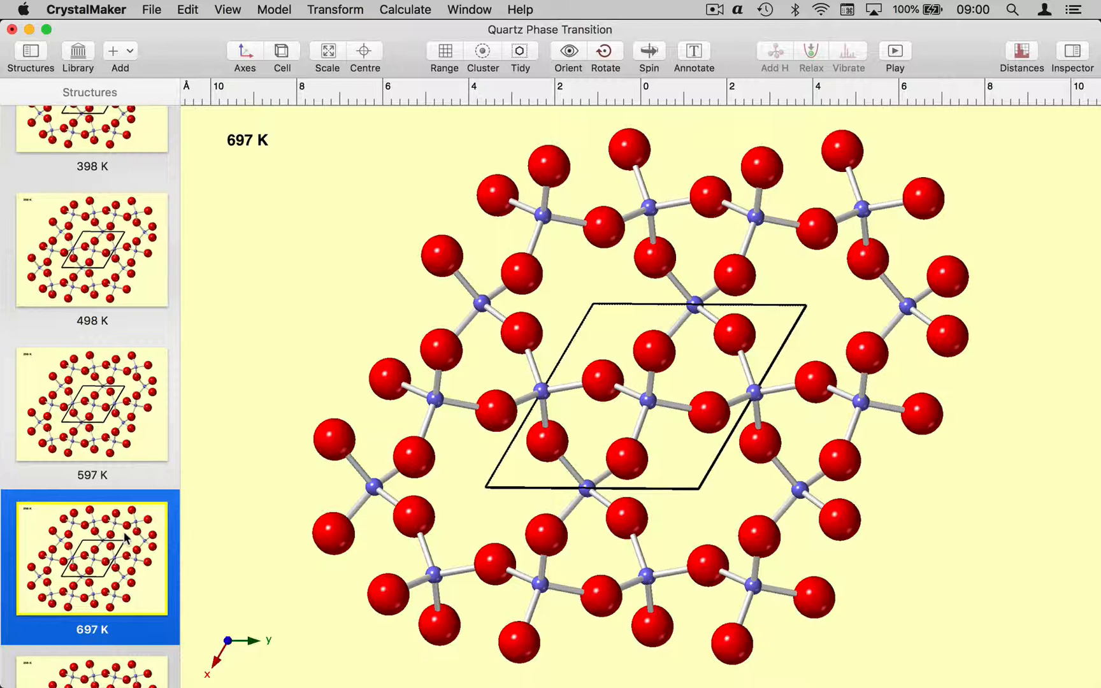
{"action": "scroll", "scroll_direction": "up", "scroll_amount": 3}
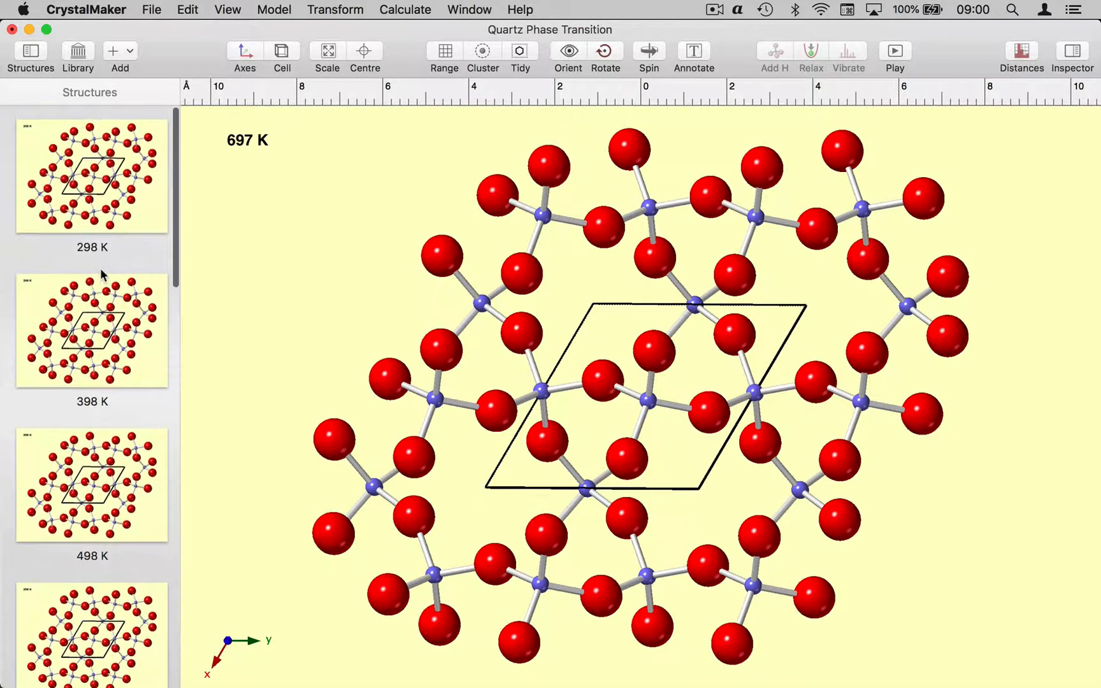
{"action": "left_click", "coordinate": [91, 175]}
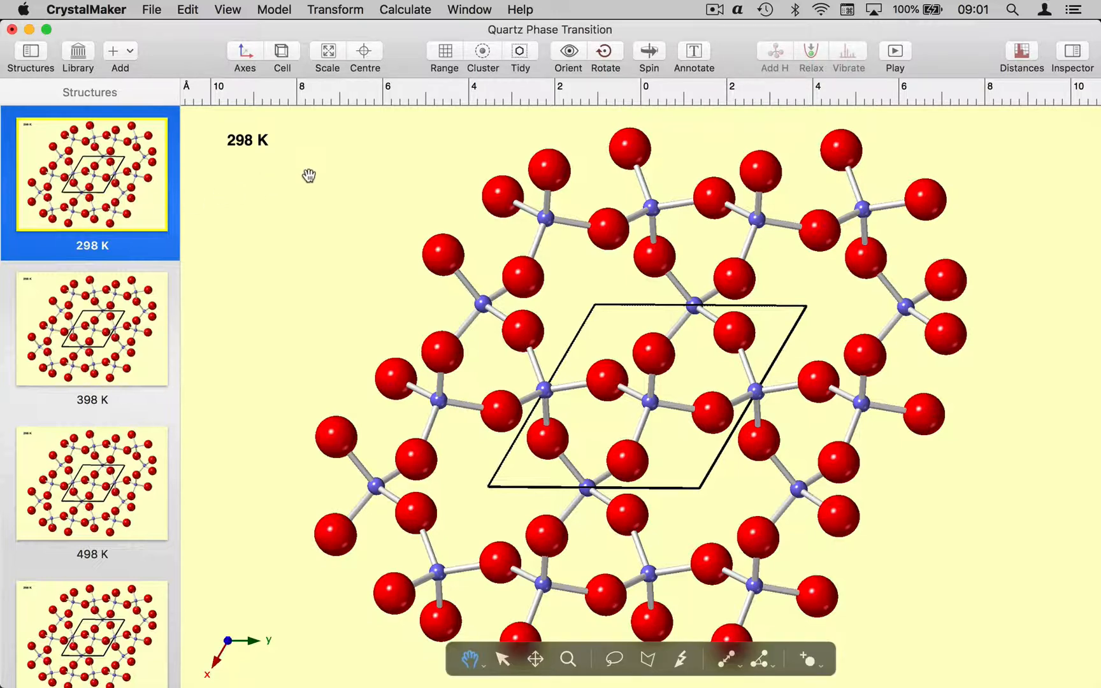
Step: Display the 298 K structure as polyhedra and change its z axial range
{"action": "left_click", "coordinate": [273, 9]}
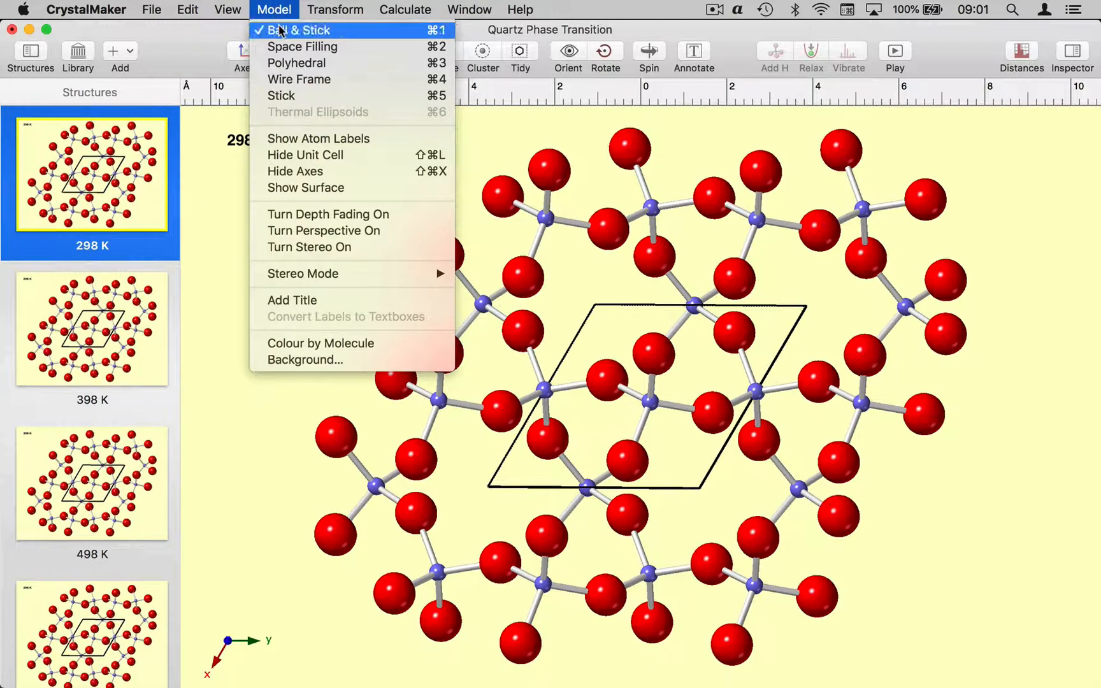
{"action": "left_click", "coordinate": [296, 63]}
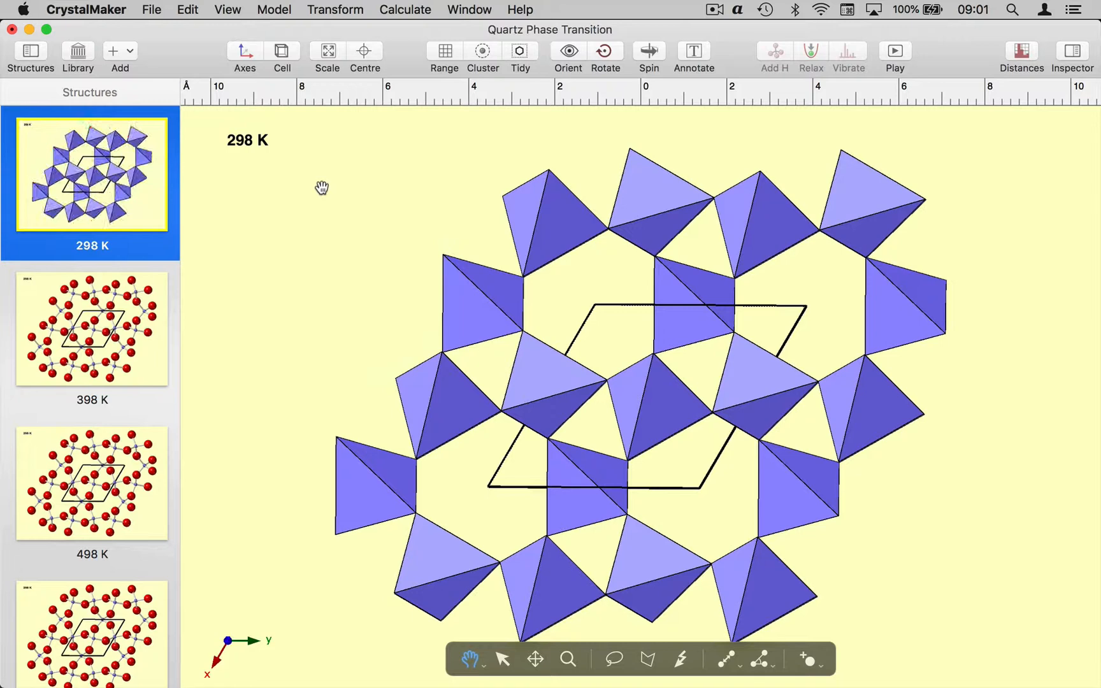
{"action": "left_click", "coordinate": [443, 50]}
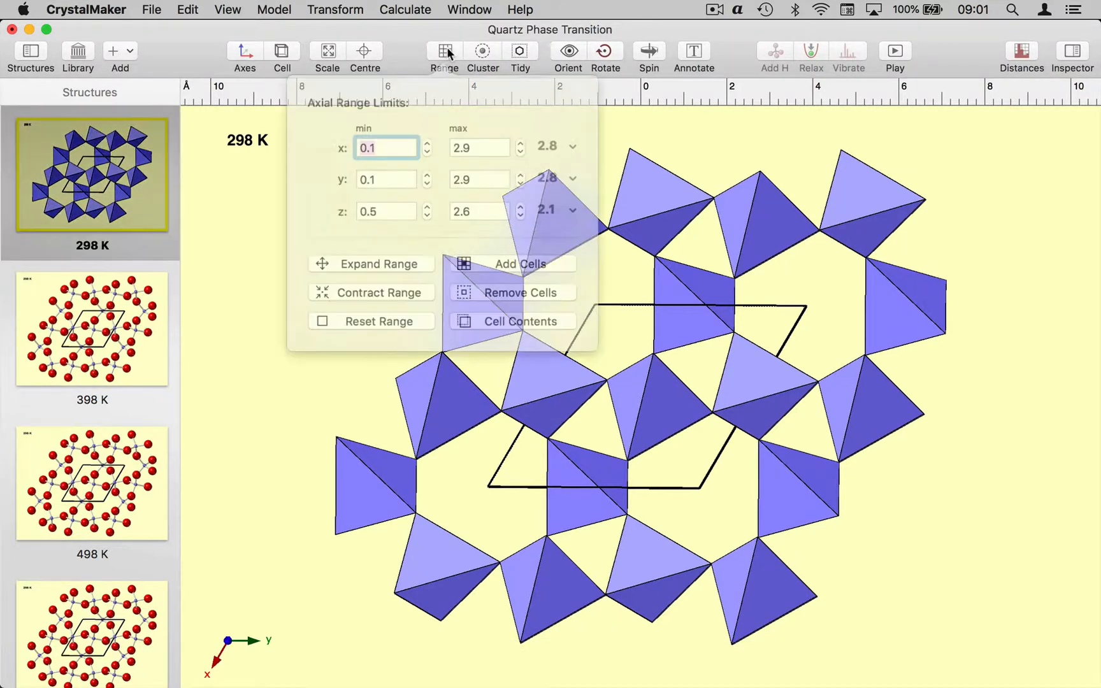
{"action": "left_click", "coordinate": [550, 187]}
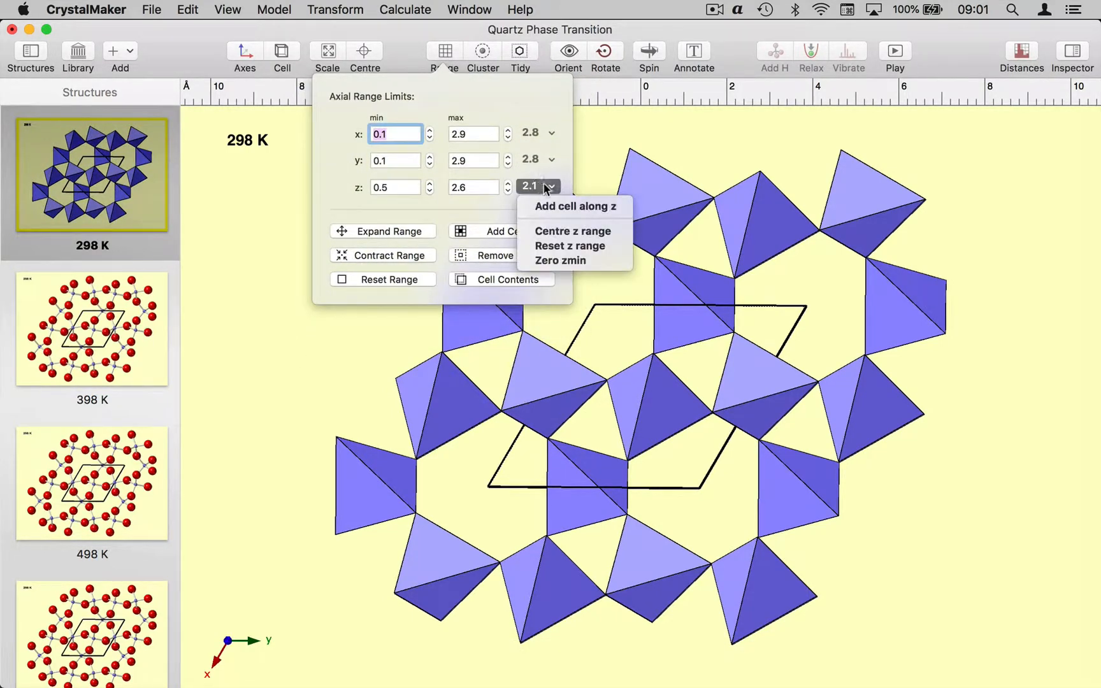
{"action": "left_click", "coordinate": [572, 205]}
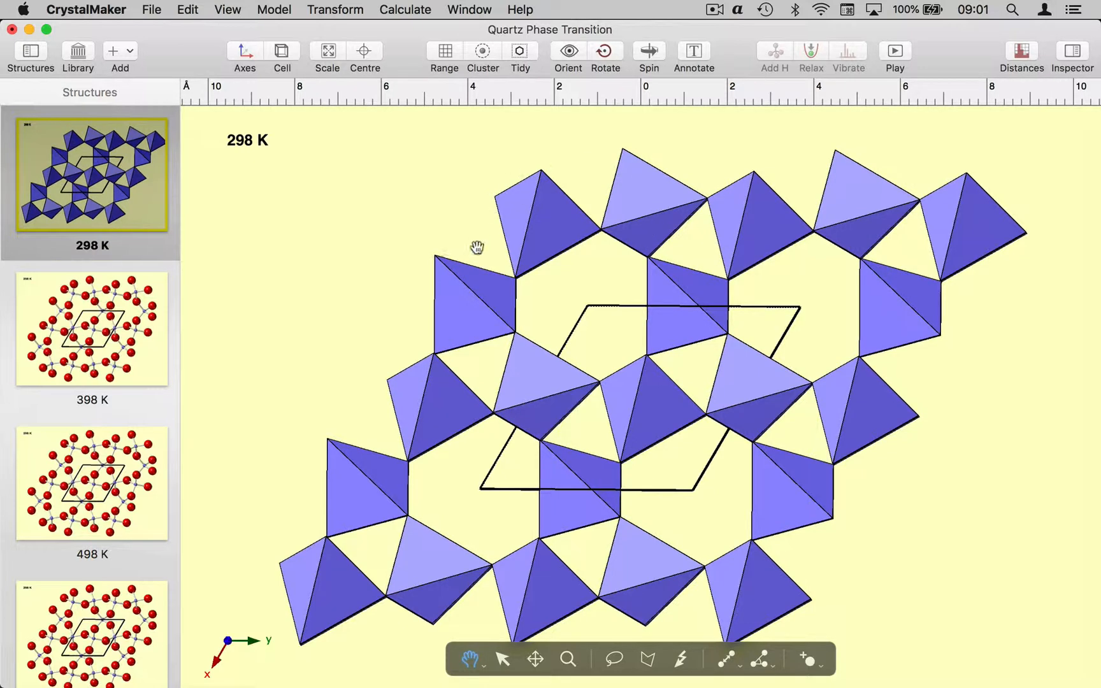
{"action": "mouse_move", "coordinate": [576, 330]}
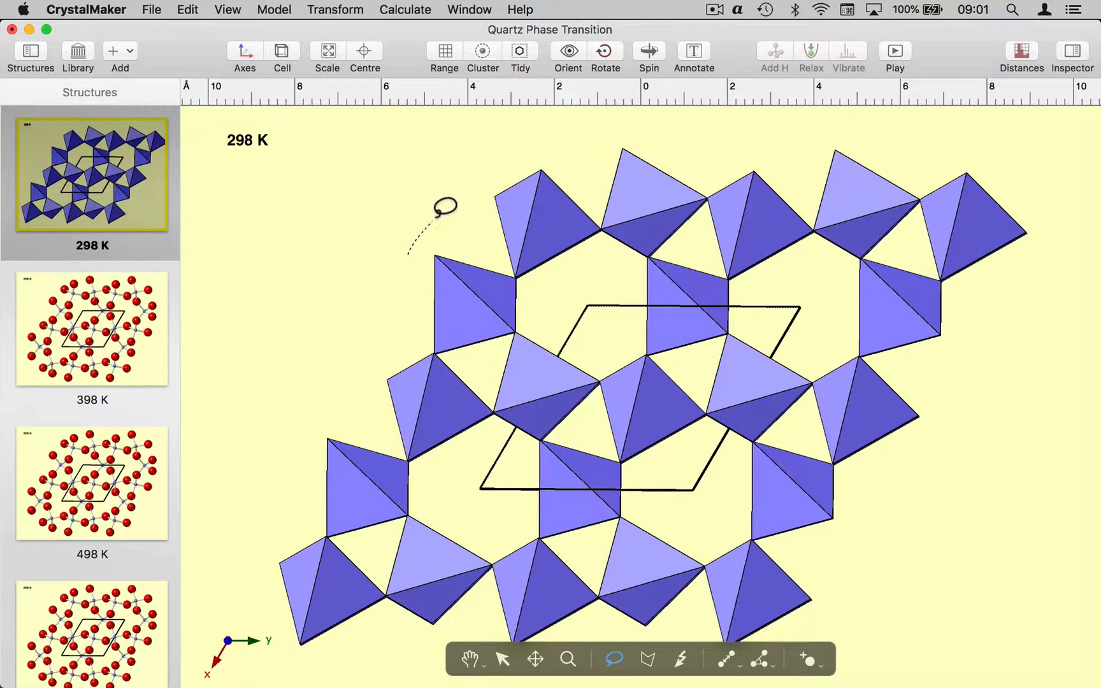
{"action": "mouse_move", "coordinate": [632, 120]}
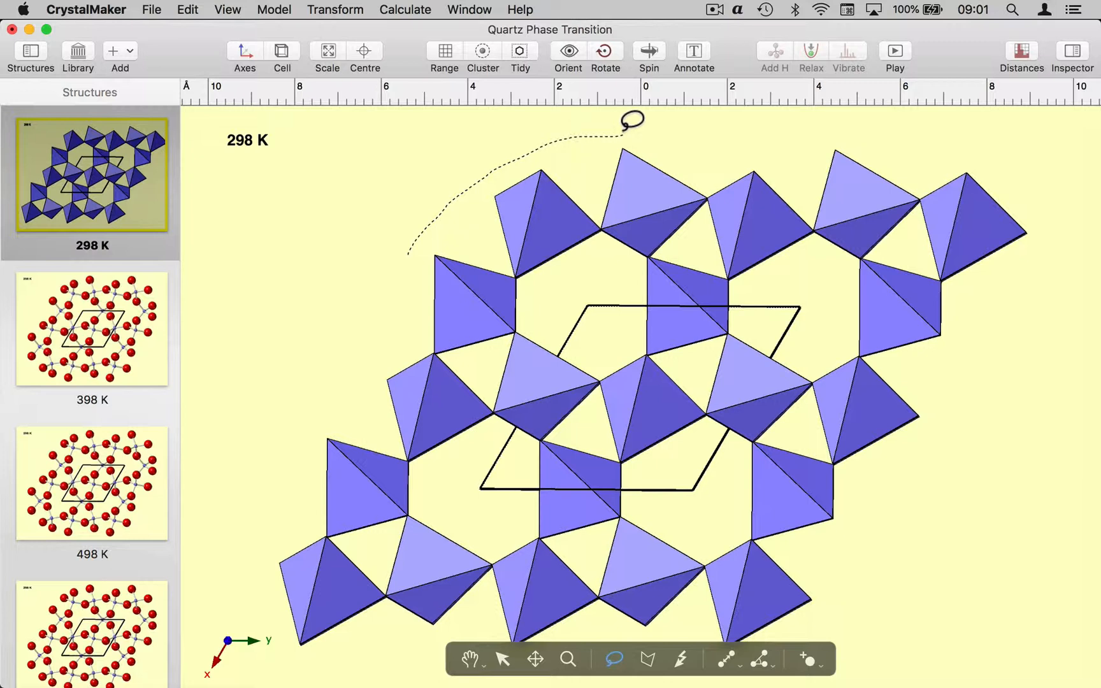
{"action": "mouse_move", "coordinate": [736, 207]}
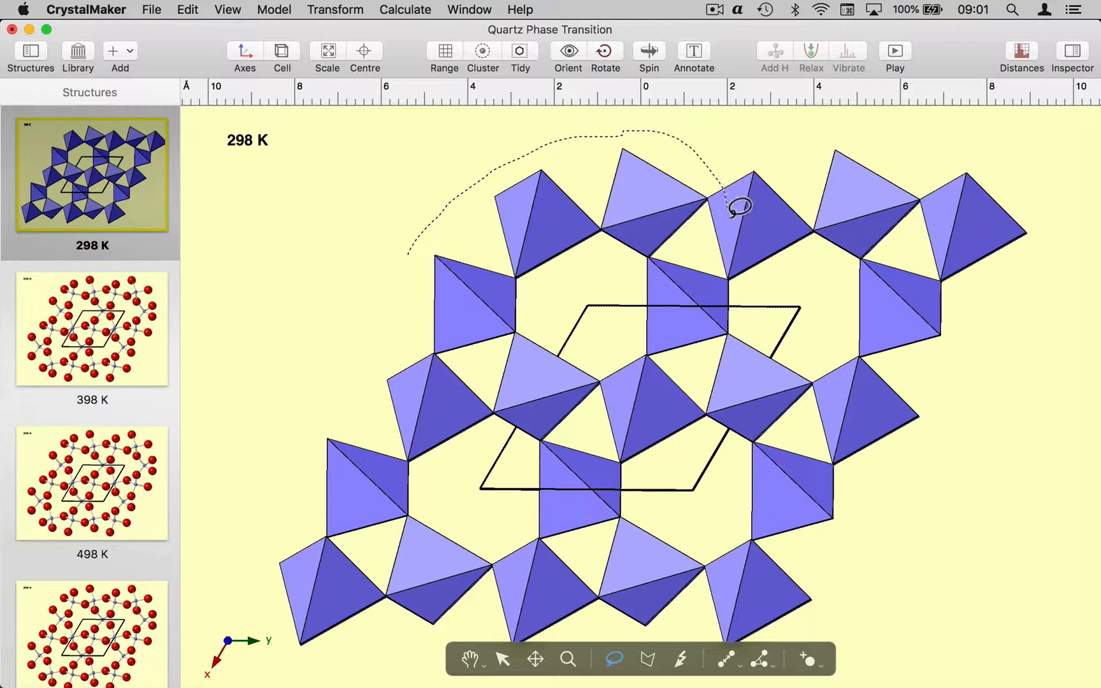
{"action": "mouse_move", "coordinate": [754, 291]}
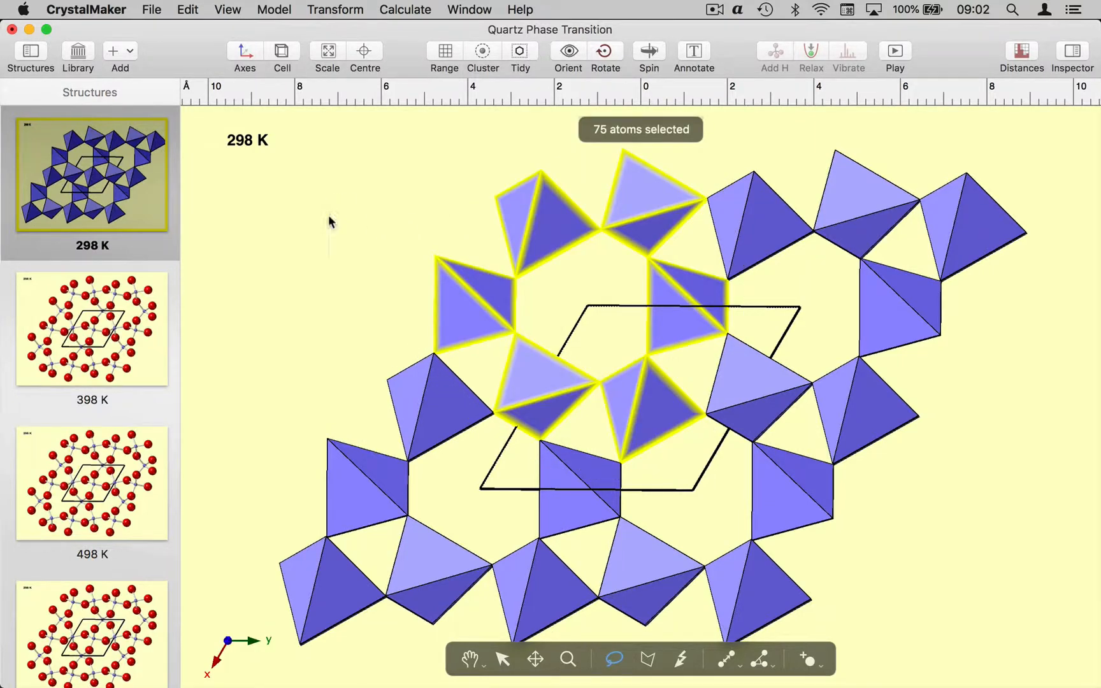
Step: Isolate the 75 selected atoms, leaving only the ring of six tetrahedra
{"action": "right_click", "coordinate": [330, 221]}
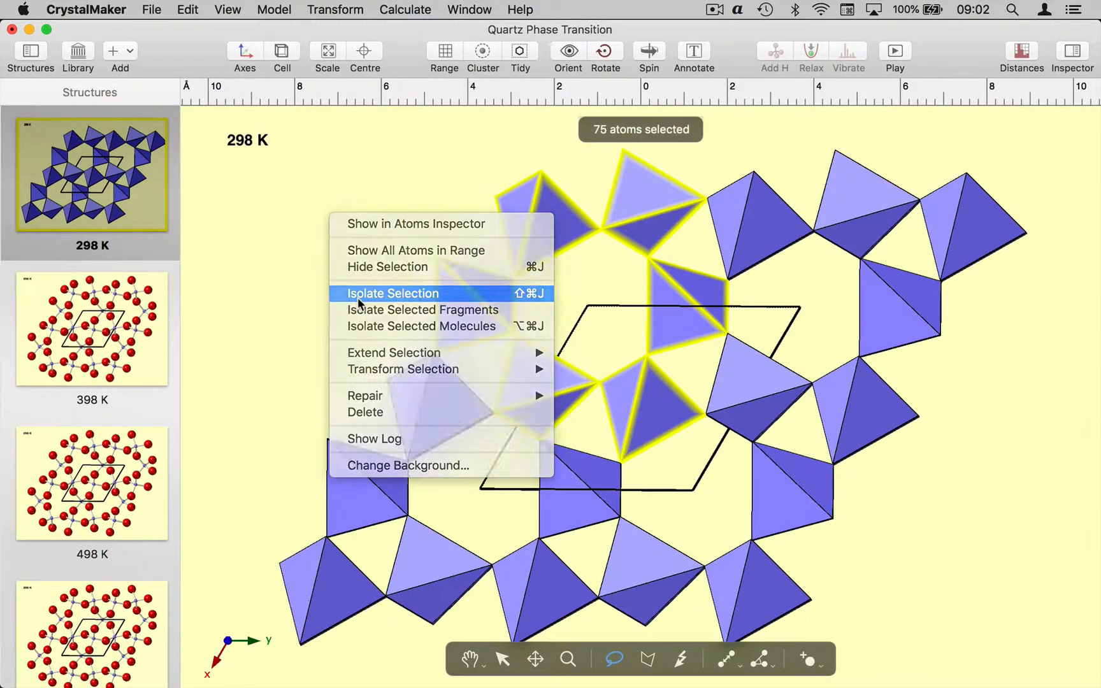
{"action": "left_click", "coordinate": [393, 294]}
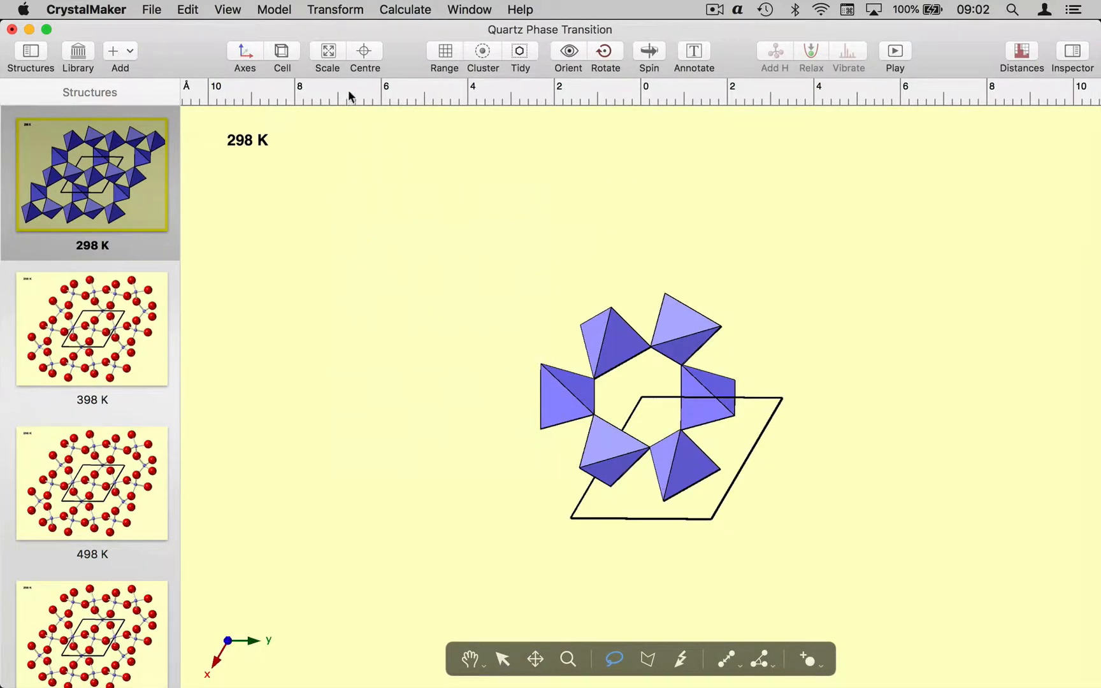
{"action": "left_click", "coordinate": [282, 56]}
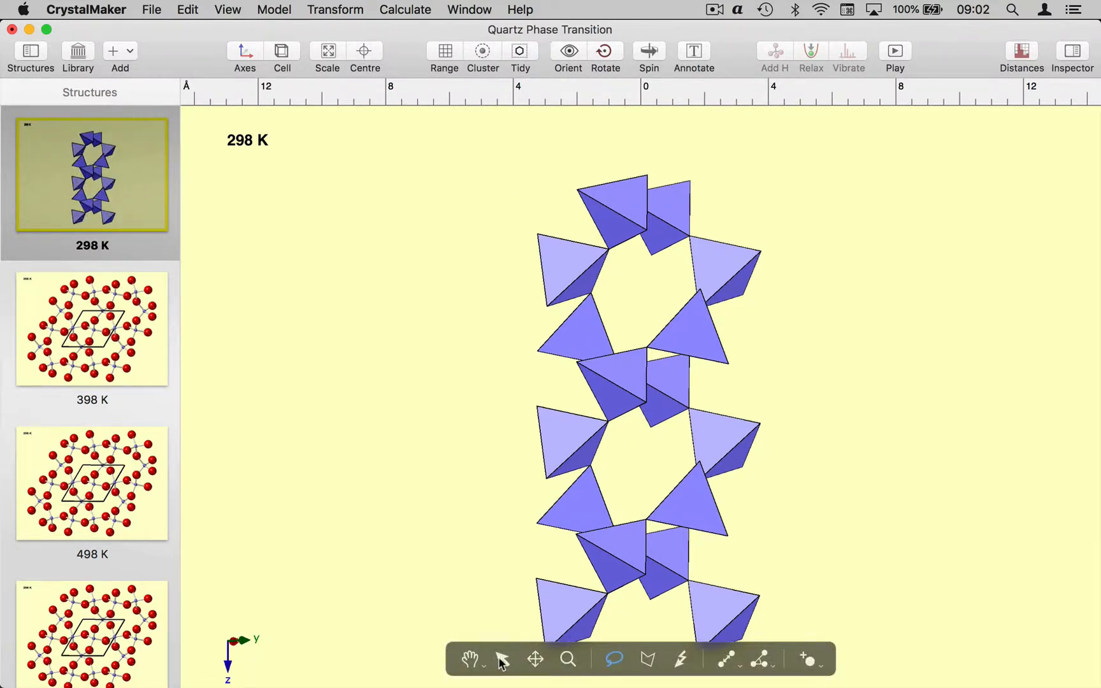
Step: Select one tetrahedron and extend the selection to its entire connected helix
{"action": "left_click", "coordinate": [501, 659]}
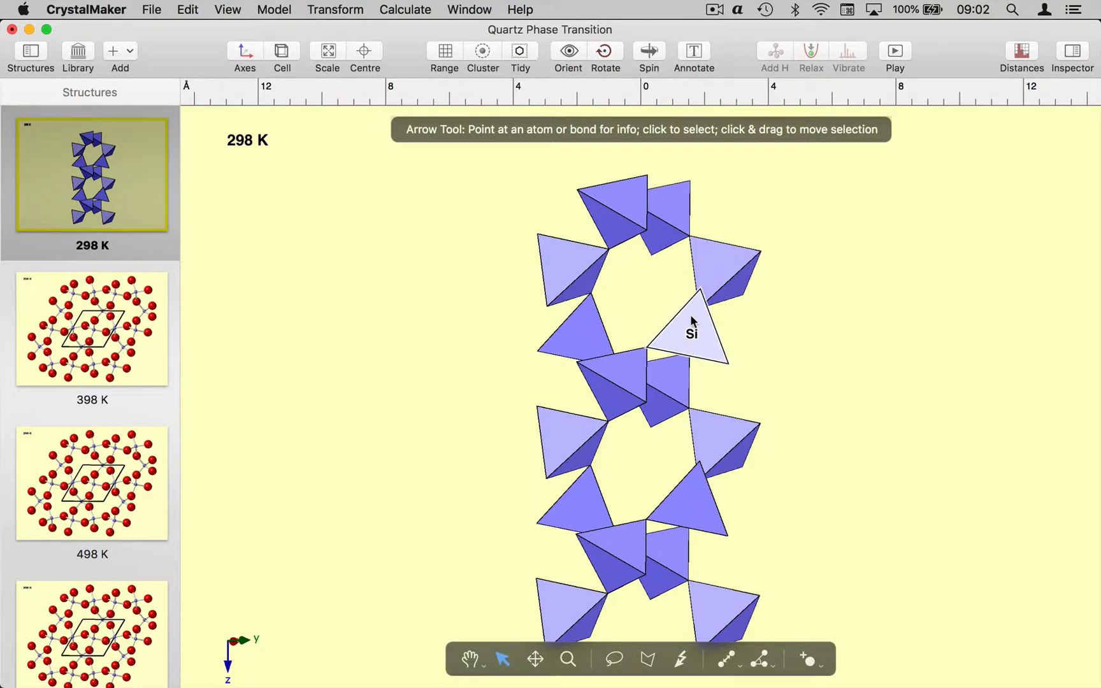
{"action": "left_click", "coordinate": [690, 333]}
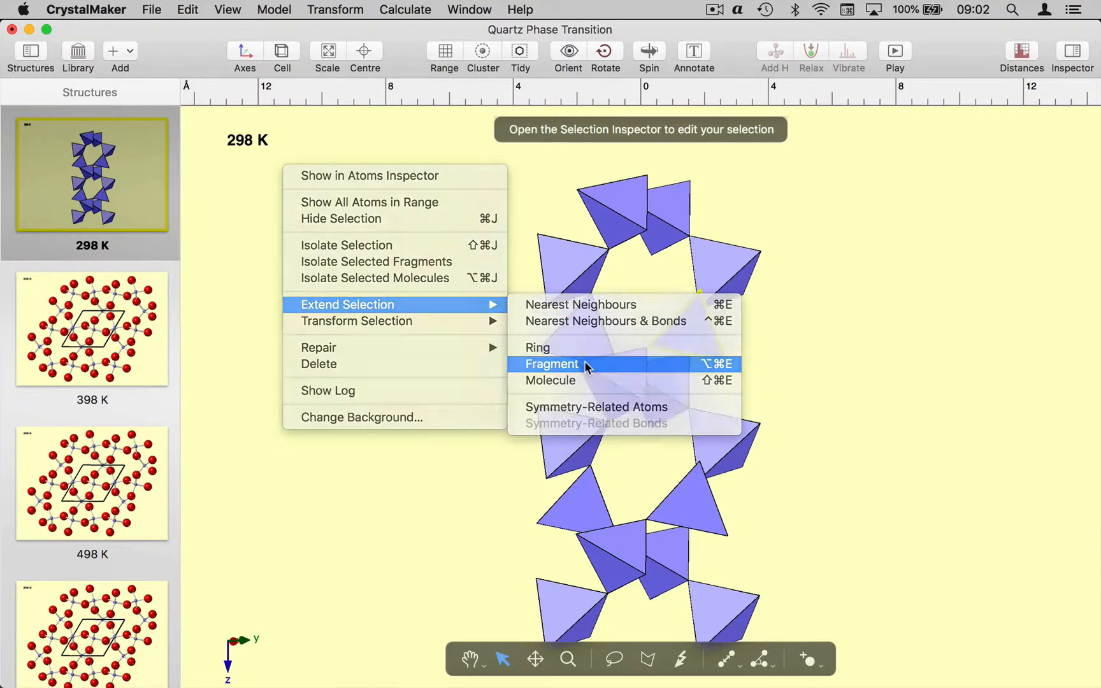
{"action": "left_click", "coordinate": [551, 364]}
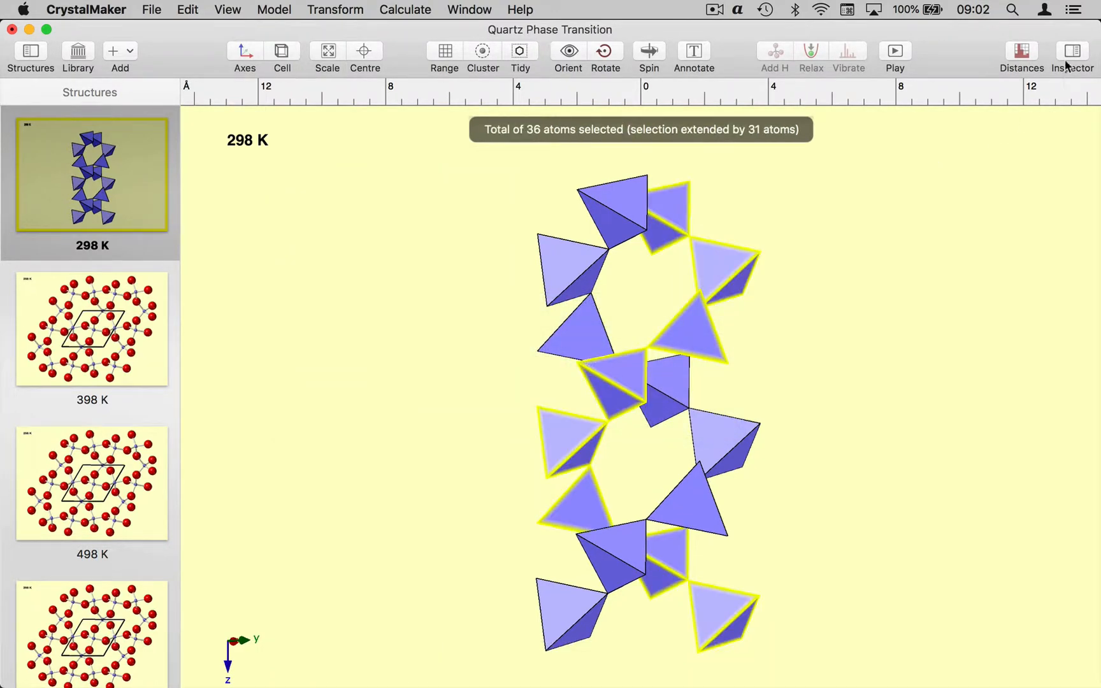
{"action": "left_click", "coordinate": [1070, 50]}
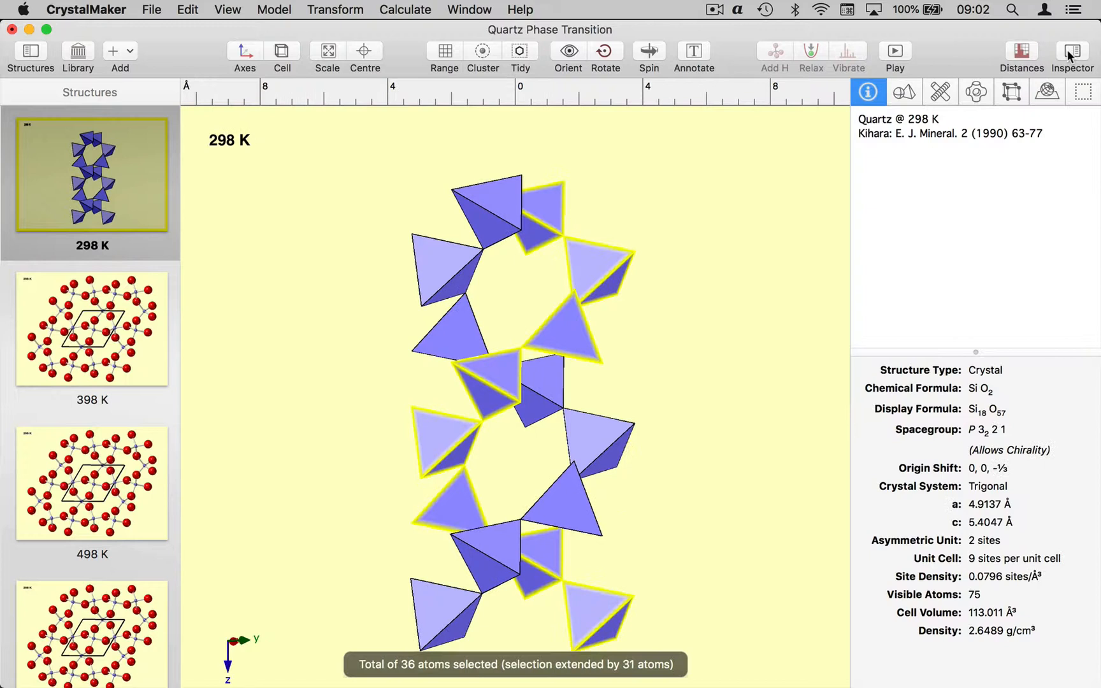
Step: Colour the selected helix orange in the Inspector, then hide the Inspector
{"action": "left_click", "coordinate": [1081, 91]}
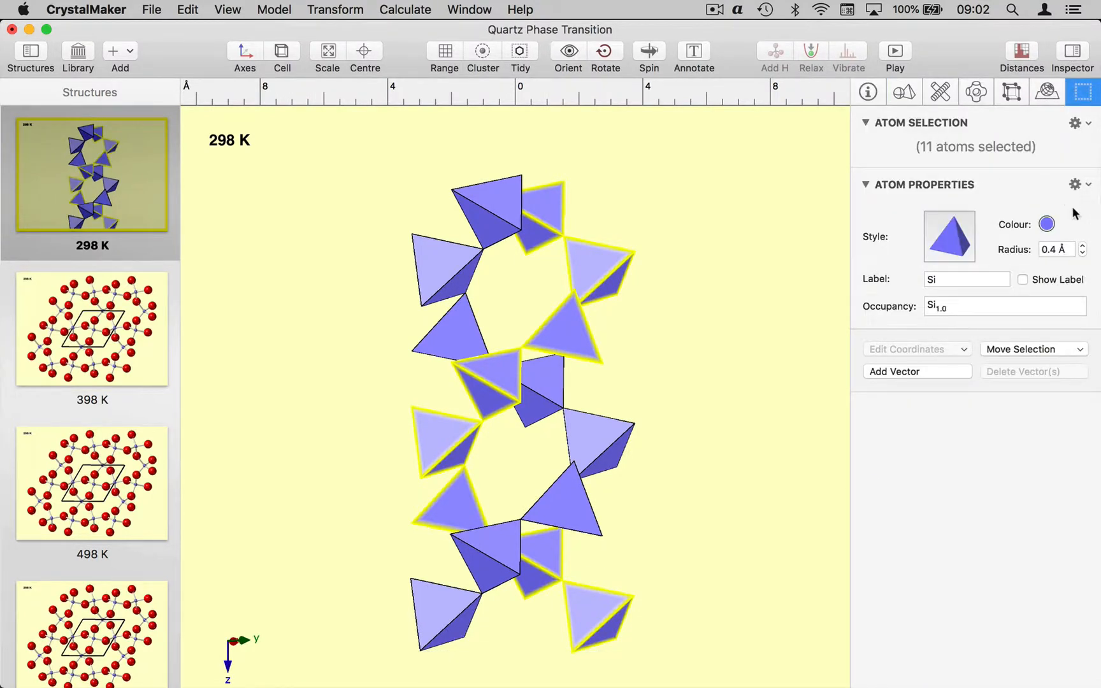
{"action": "left_click", "coordinate": [1045, 225]}
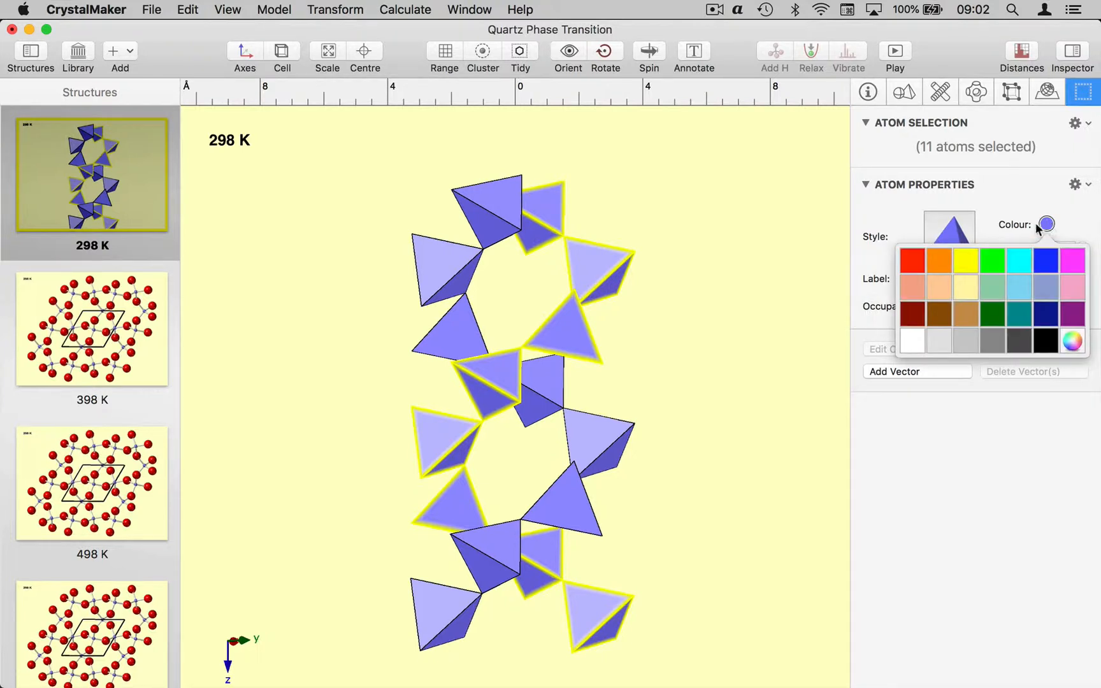
{"action": "left_click", "coordinate": [938, 261]}
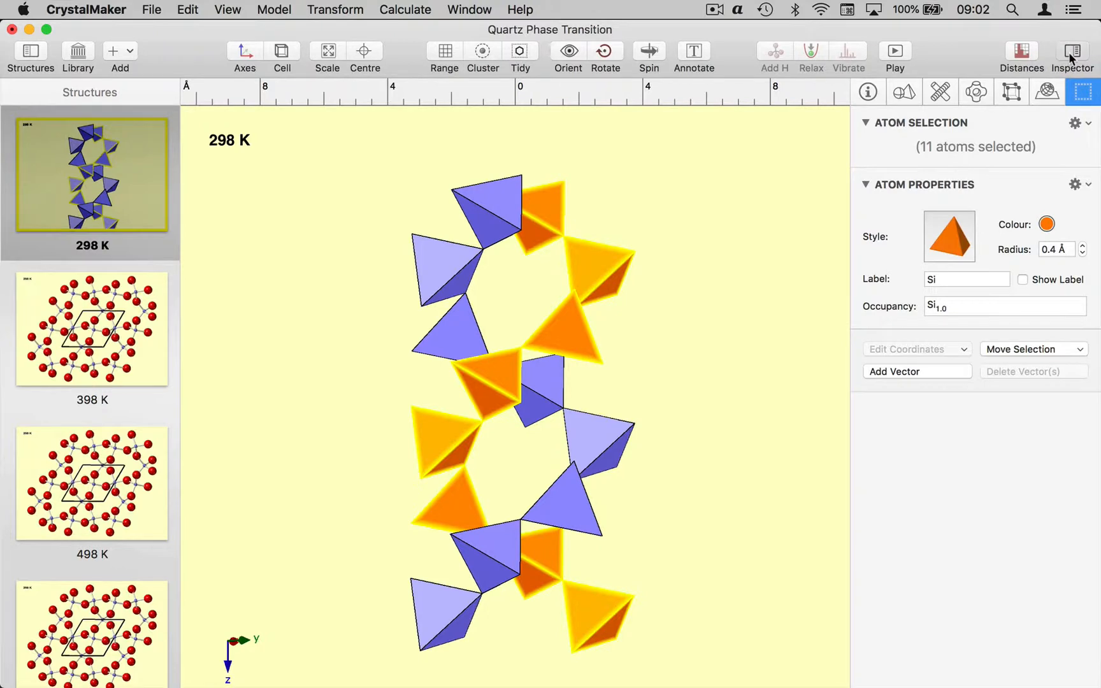
{"action": "left_click", "coordinate": [1071, 52]}
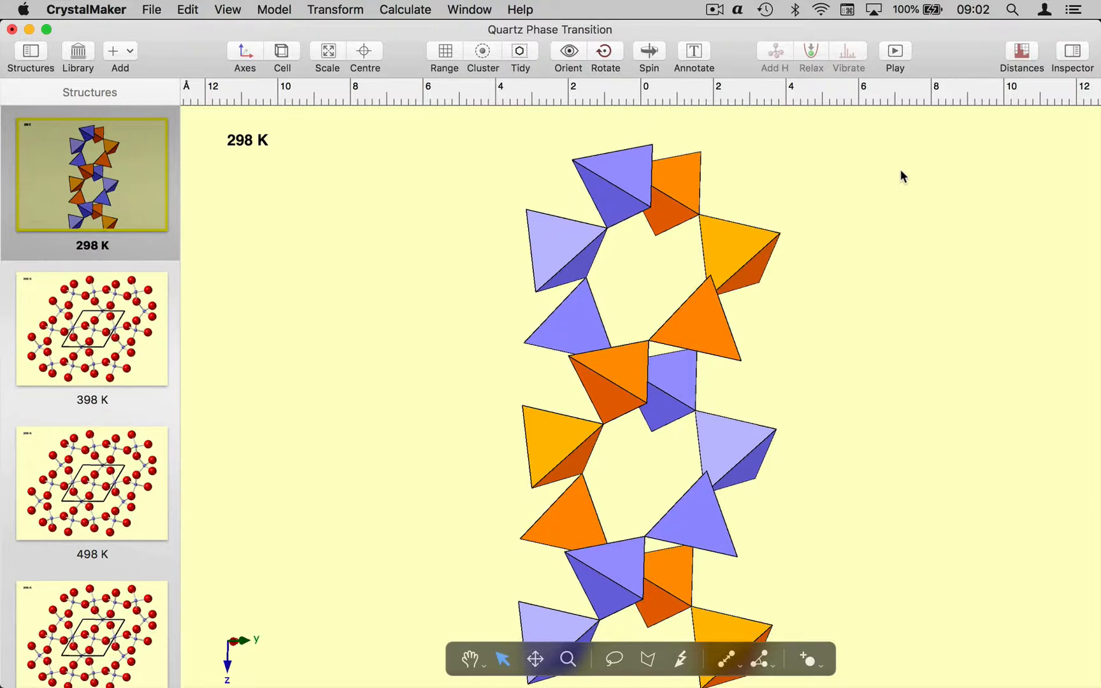
Step: Synchronize all temperature structures to the 298 K style using Transform > Synchronize
{"action": "left_click", "coordinate": [335, 9]}
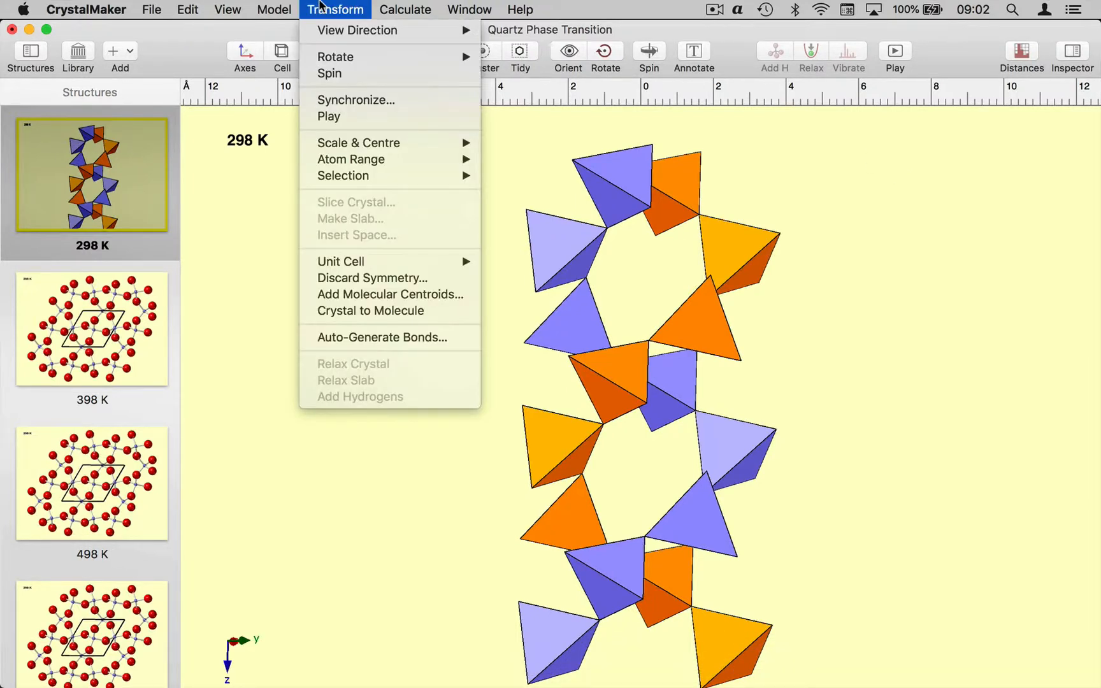
{"action": "left_click", "coordinate": [356, 99]}
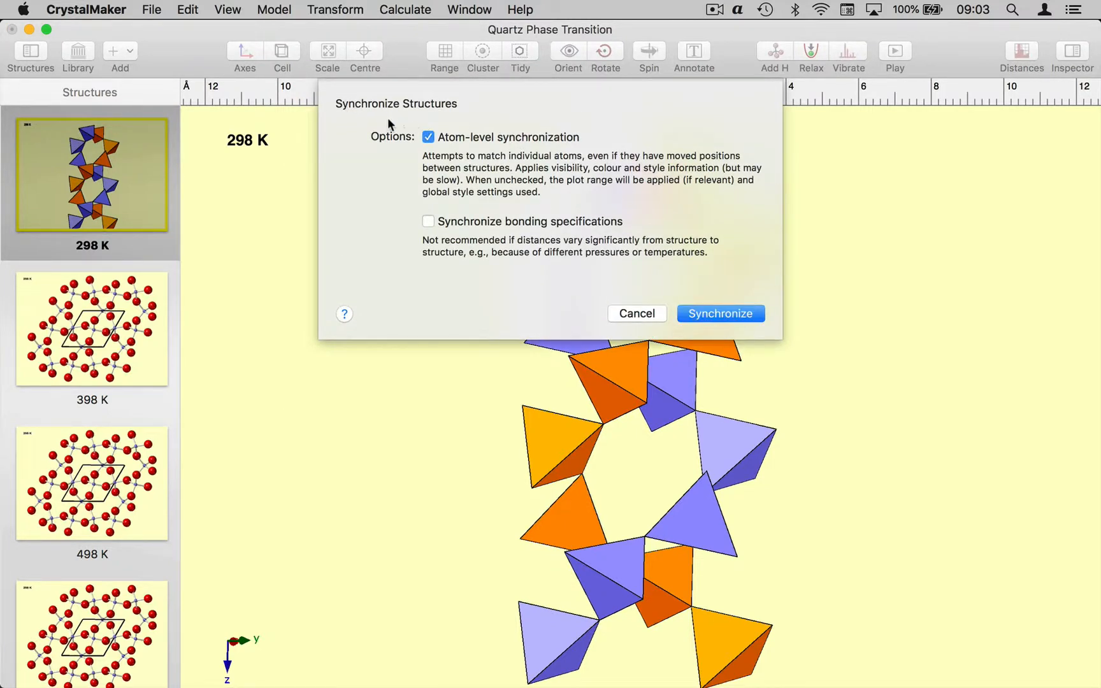
{"action": "mouse_move", "coordinate": [702, 196]}
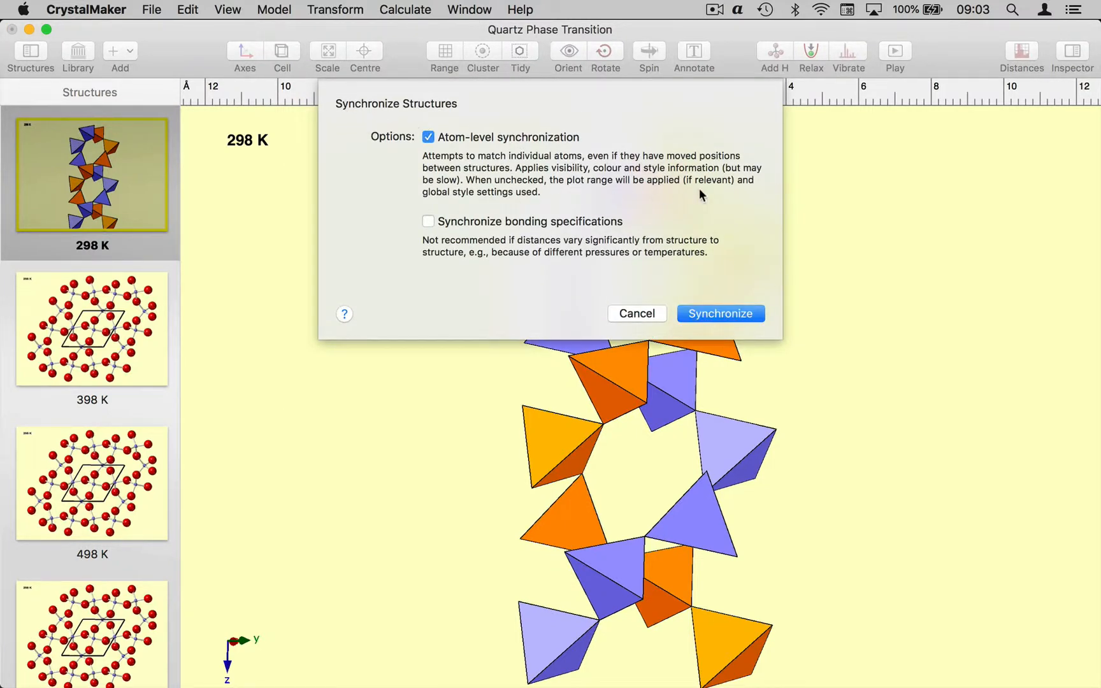
{"action": "mouse_move", "coordinate": [731, 305]}
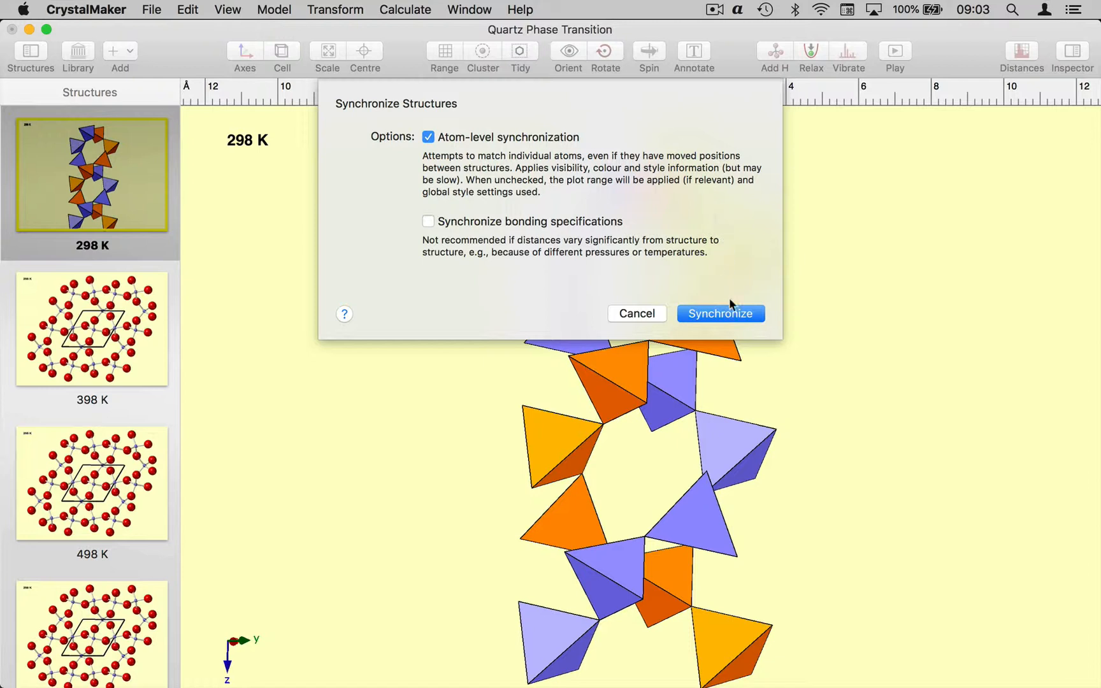
{"action": "left_click", "coordinate": [720, 314]}
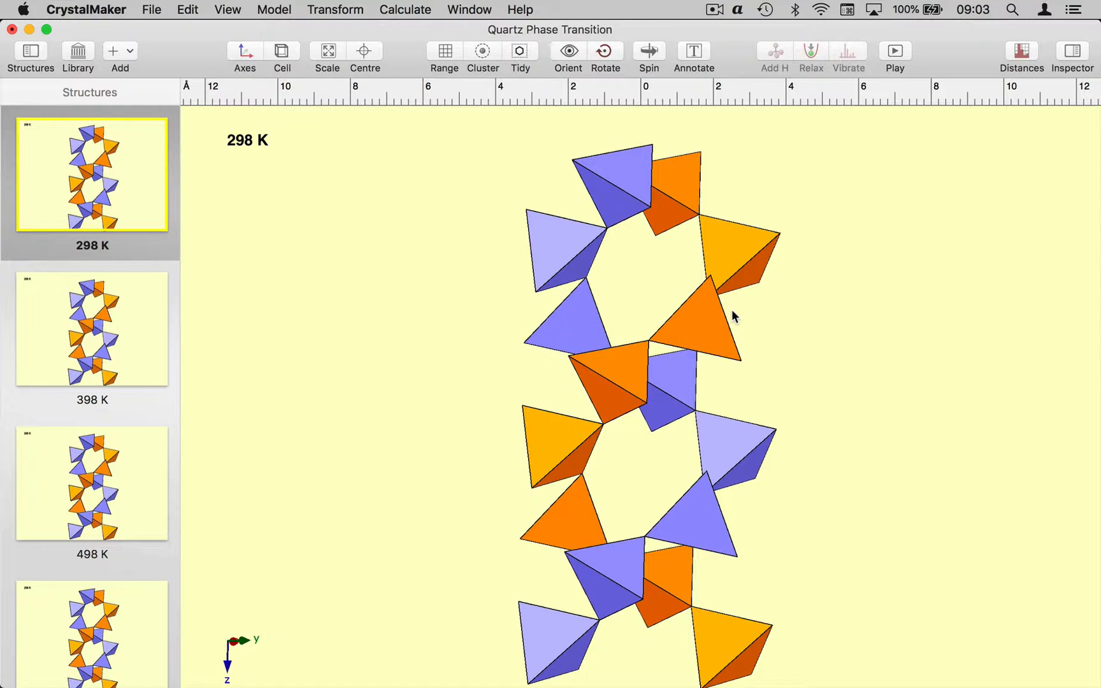
{"action": "mouse_move", "coordinate": [119, 209]}
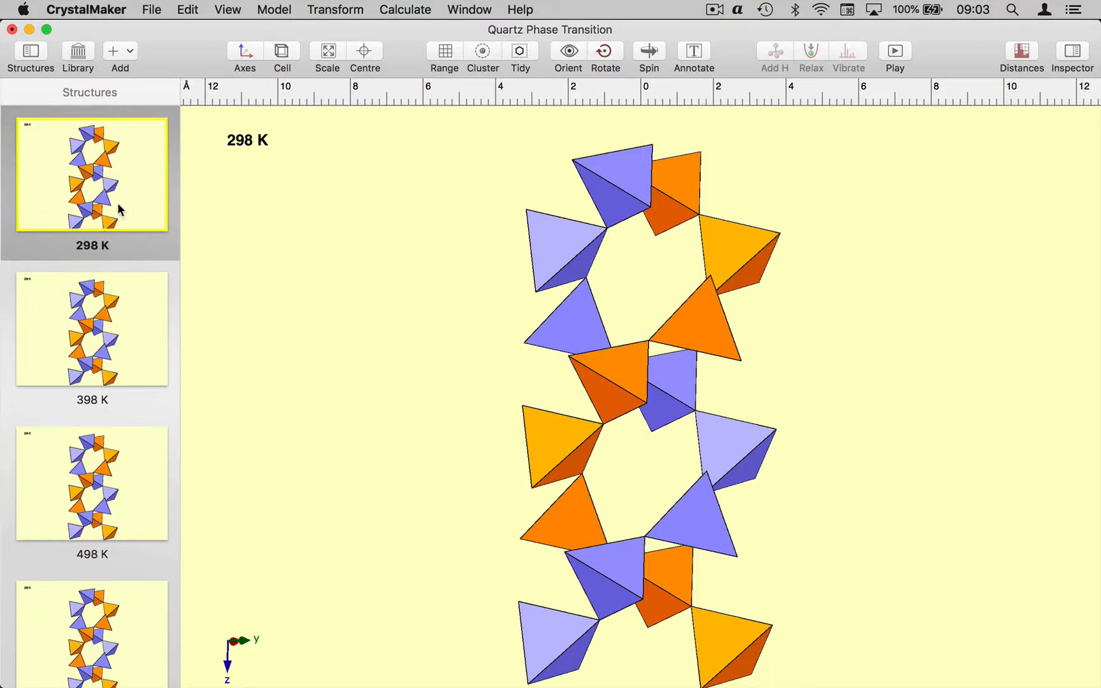
{"action": "scroll", "scroll_direction": "down", "scroll_amount": 3}
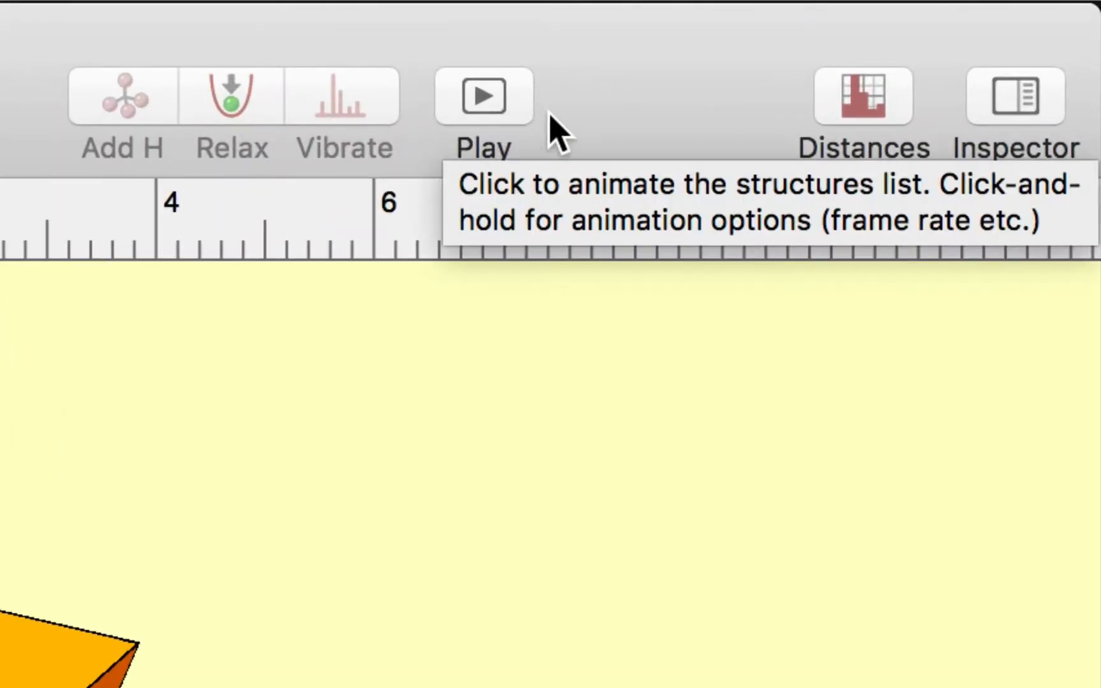
{"action": "mouse_move", "coordinate": [502, 116]}
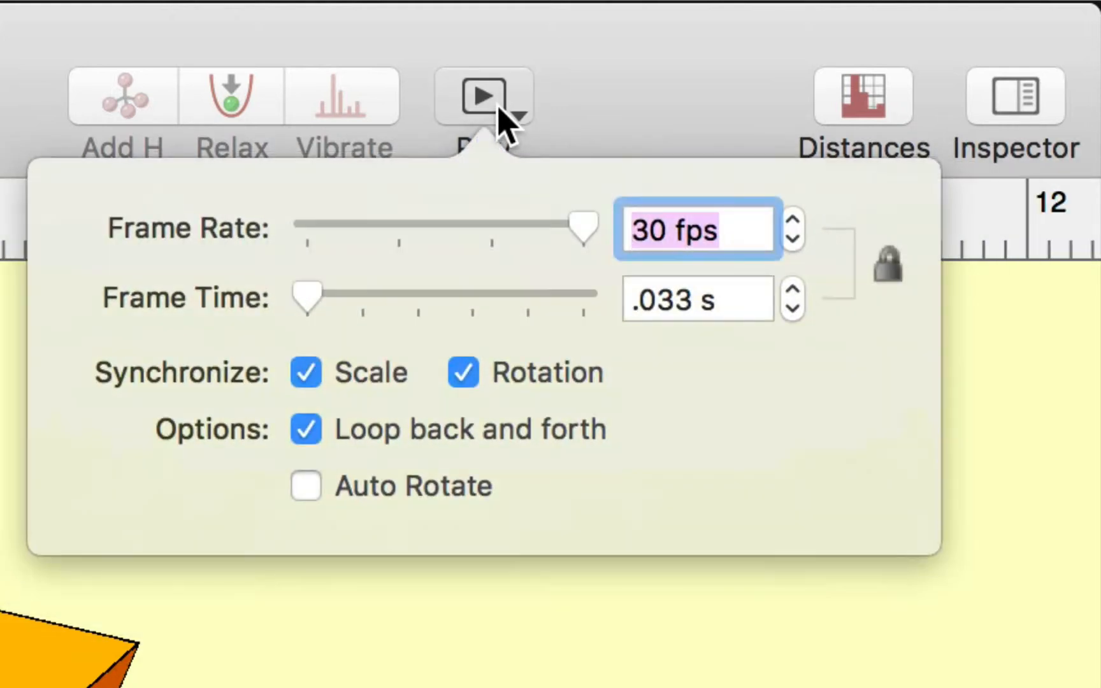
{"action": "mouse_move", "coordinate": [565, 235]}
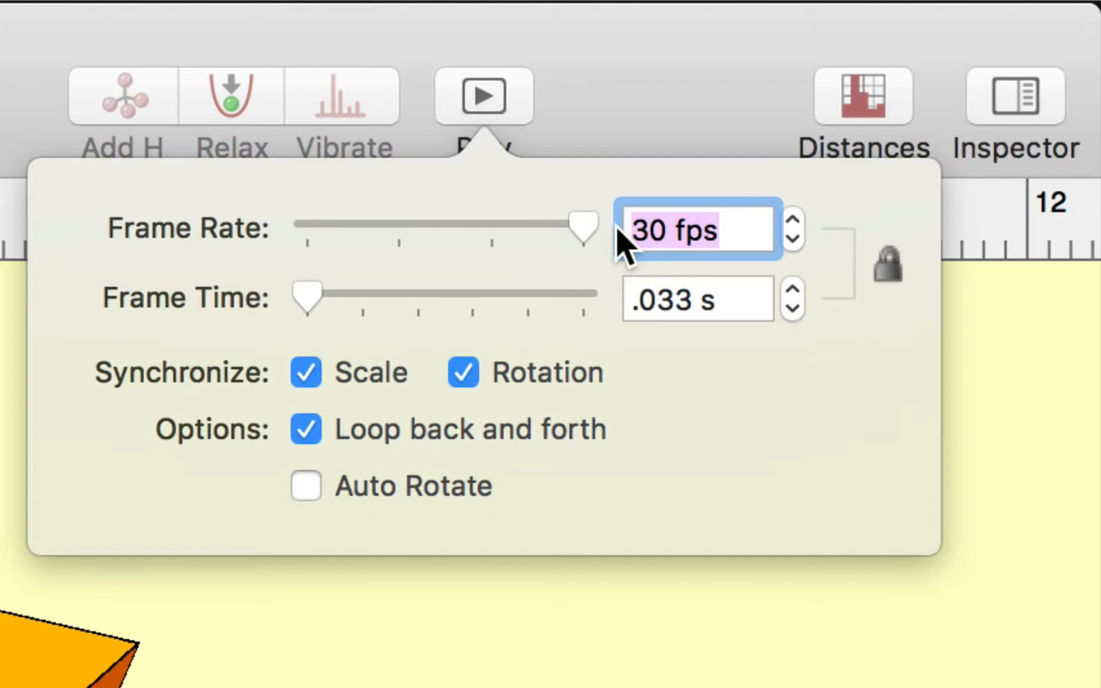
Step: Dismiss the animation options (30 fps, back-and-forth loop) and play the temperature series
{"action": "left_click", "coordinate": [649, 116]}
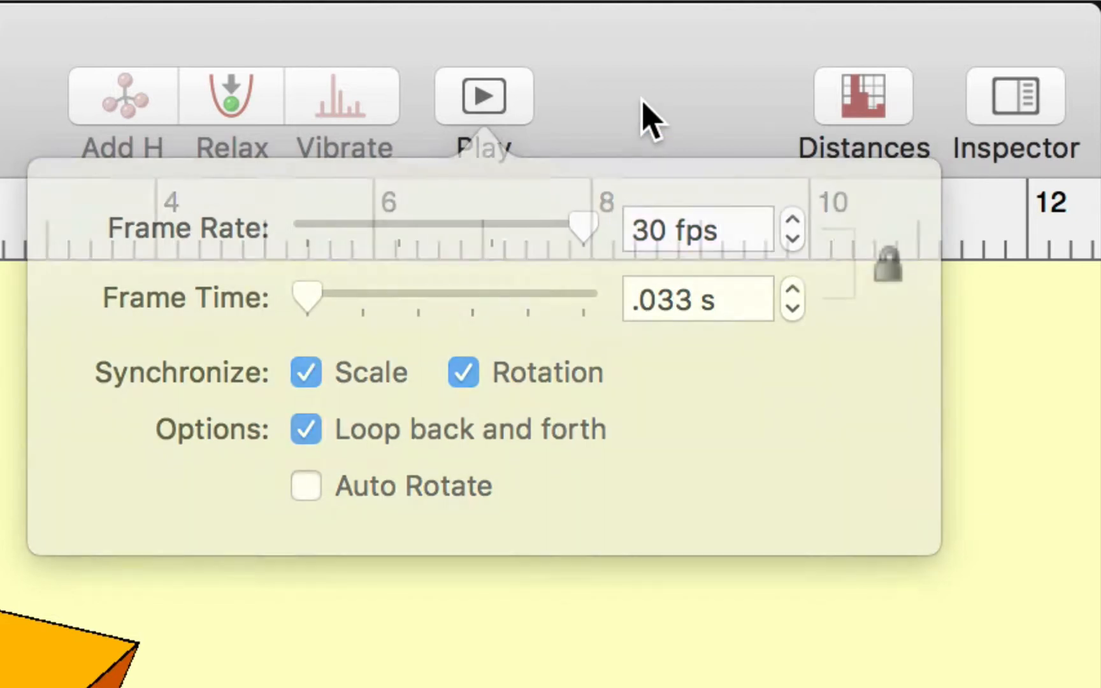
{"action": "left_click", "coordinate": [482, 96]}
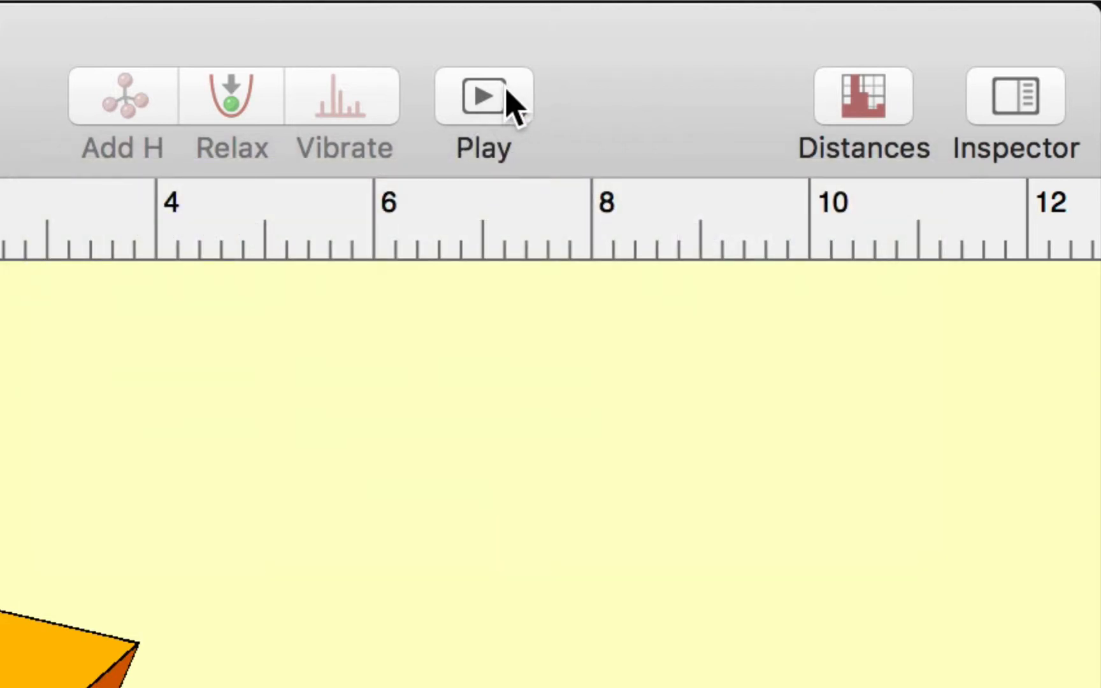
{"action": "left_click", "coordinate": [482, 96]}
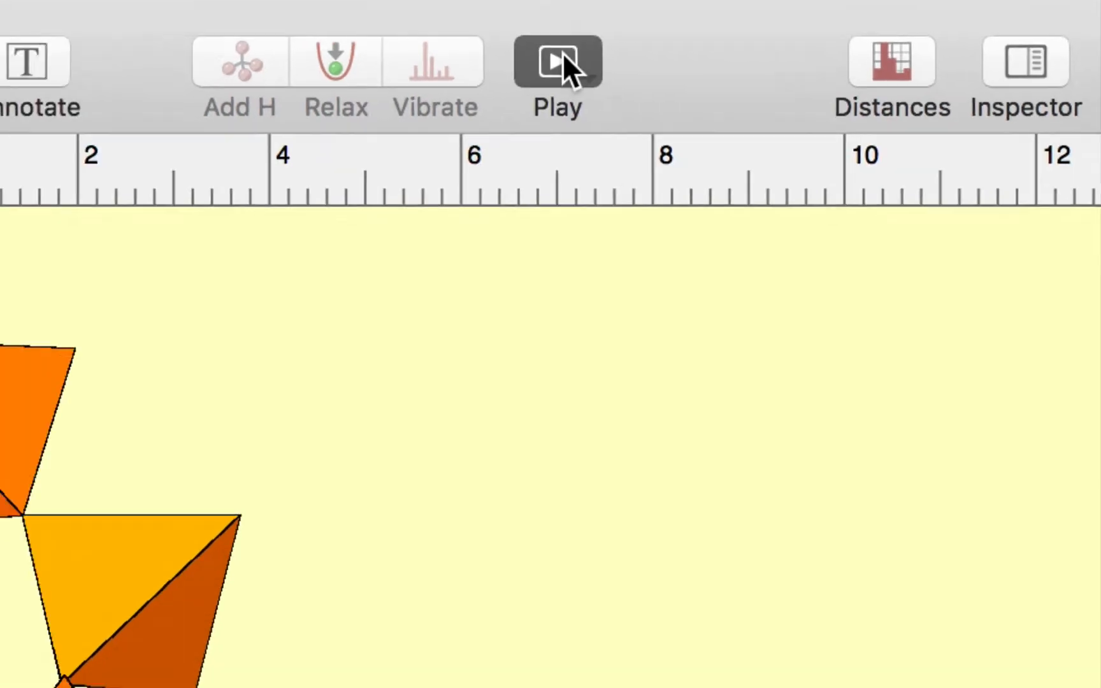
{"action": "left_click", "coordinate": [556, 61]}
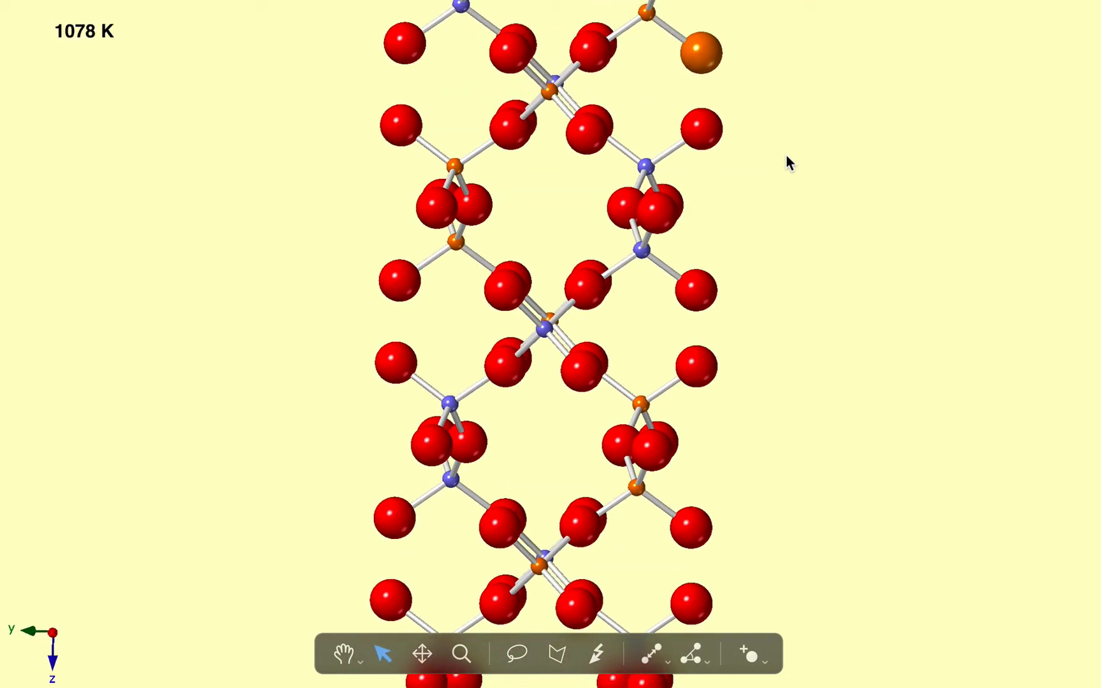
{"action": "scroll", "scroll_direction": "up", "scroll_amount": 3}
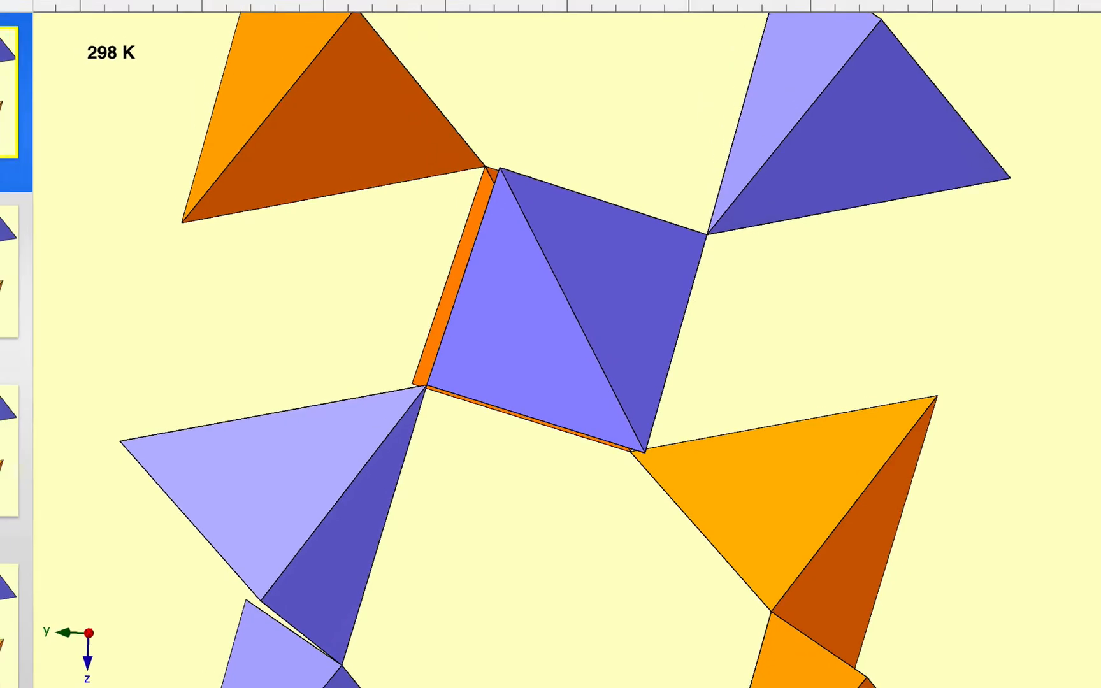
Step: Export the animation movie as 'Quartz Phase Transition.mov' on the Desktop
{"action": "left_click", "coordinate": [151, 9]}
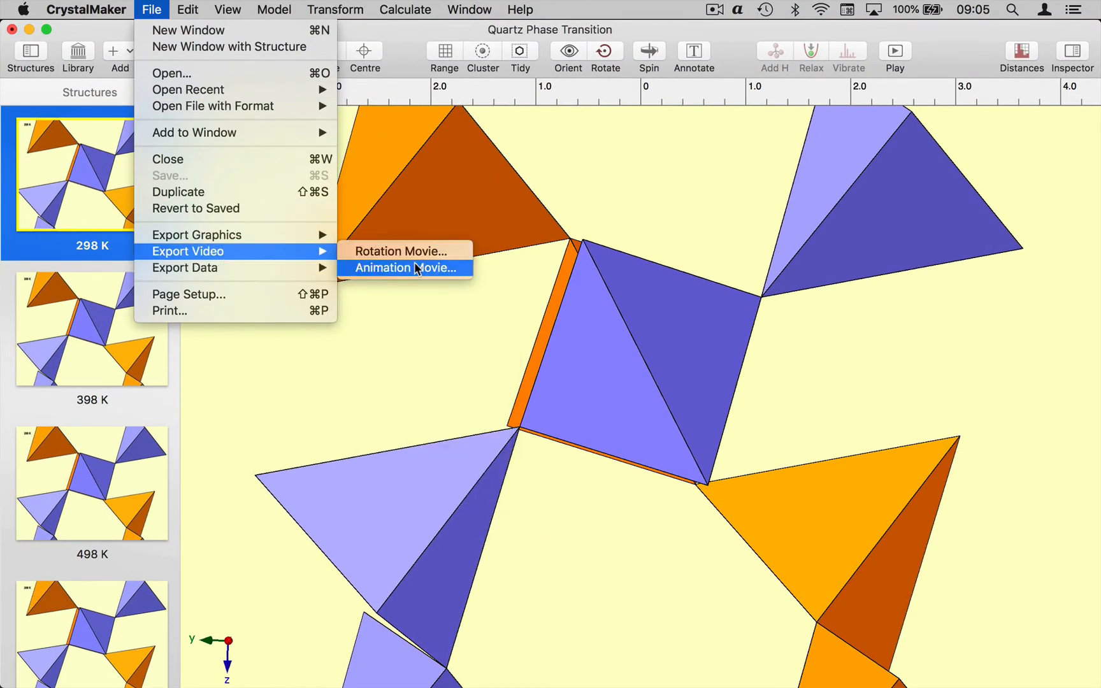
{"action": "left_click", "coordinate": [405, 268]}
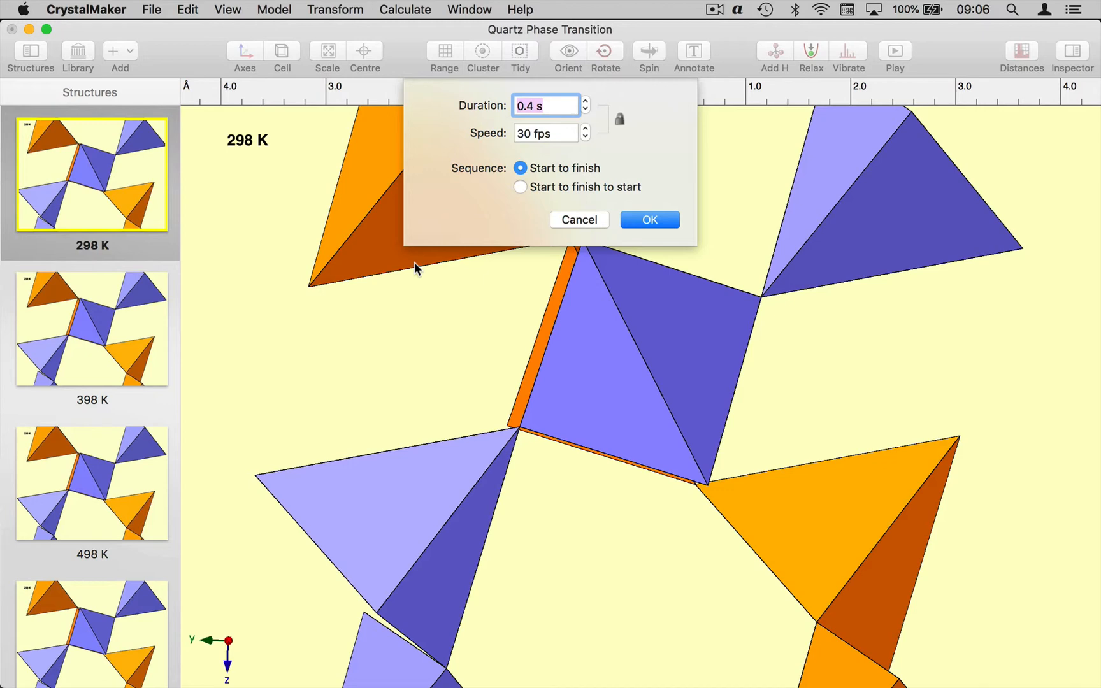
{"action": "left_click", "coordinate": [521, 186]}
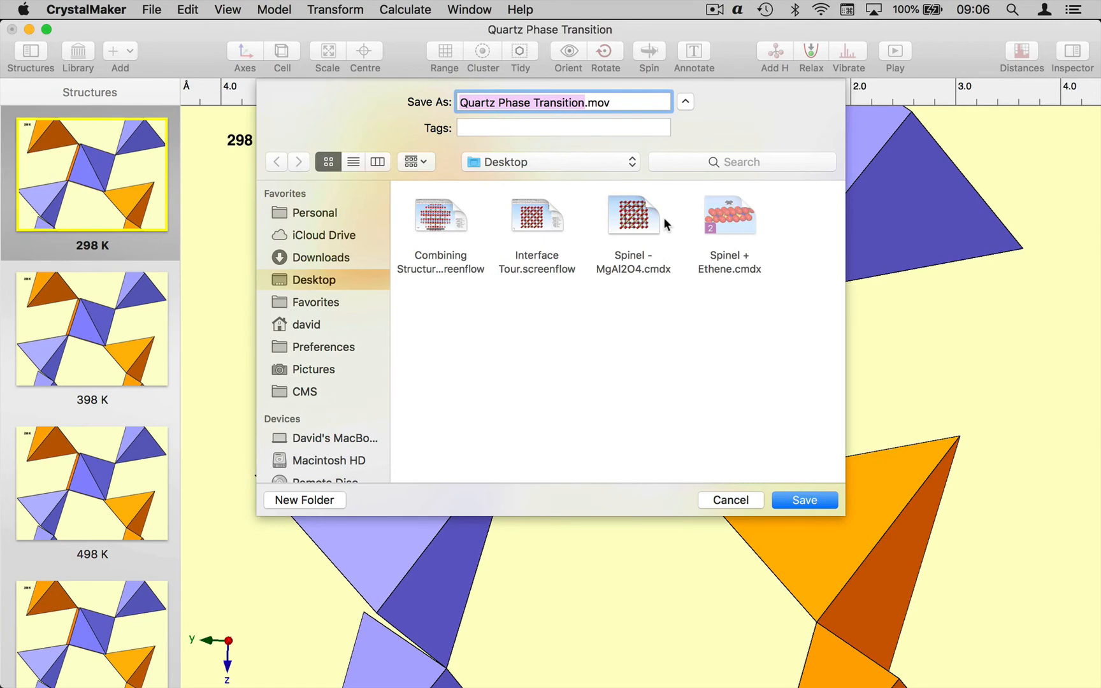
{"action": "left_click", "coordinate": [803, 499]}
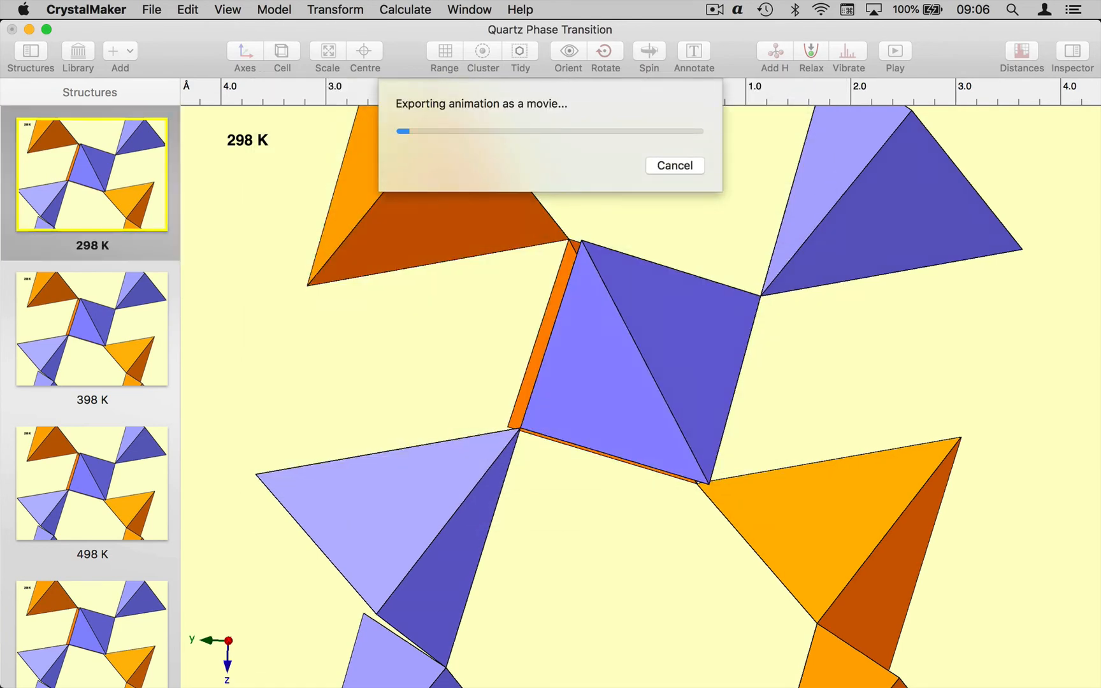